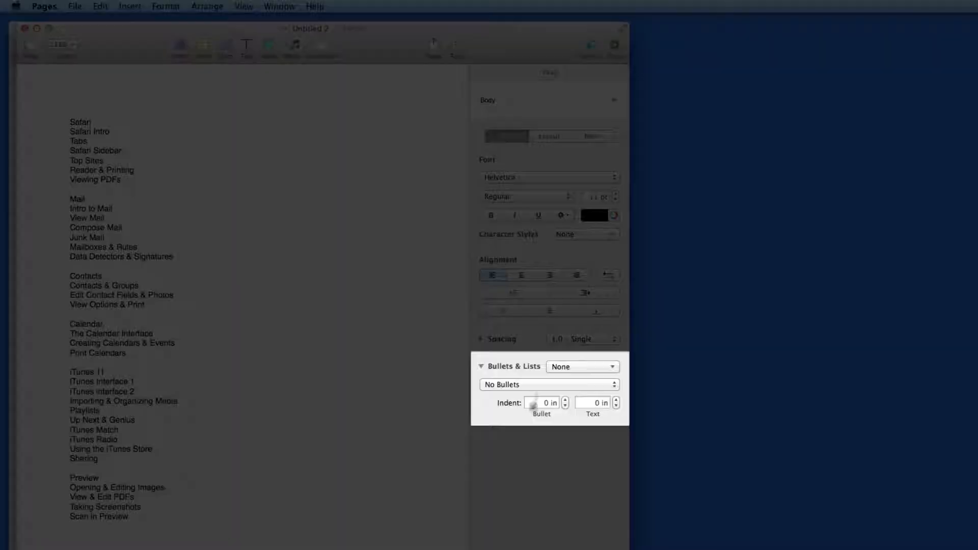
Apply the Bullet Big list style to the empty line
click(613, 366)
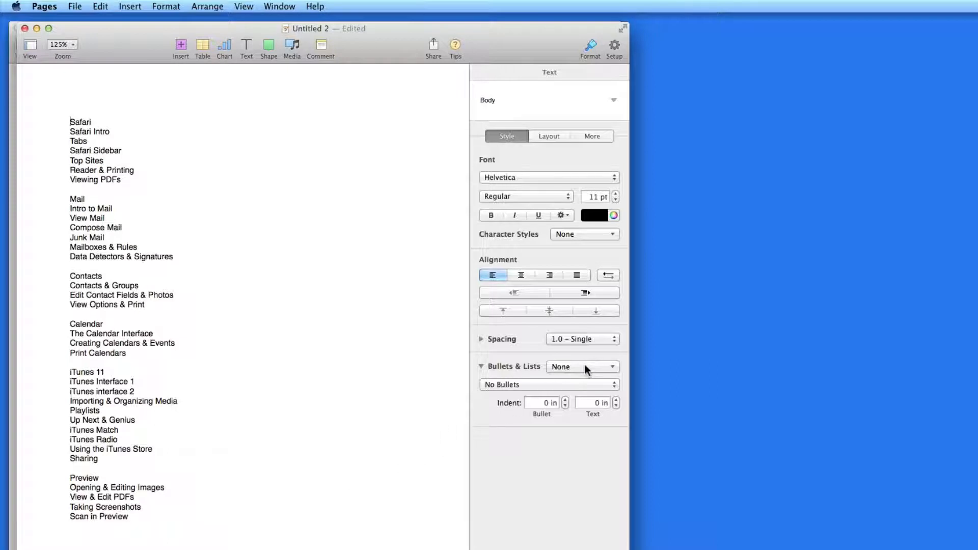
mouse_move(583, 367)
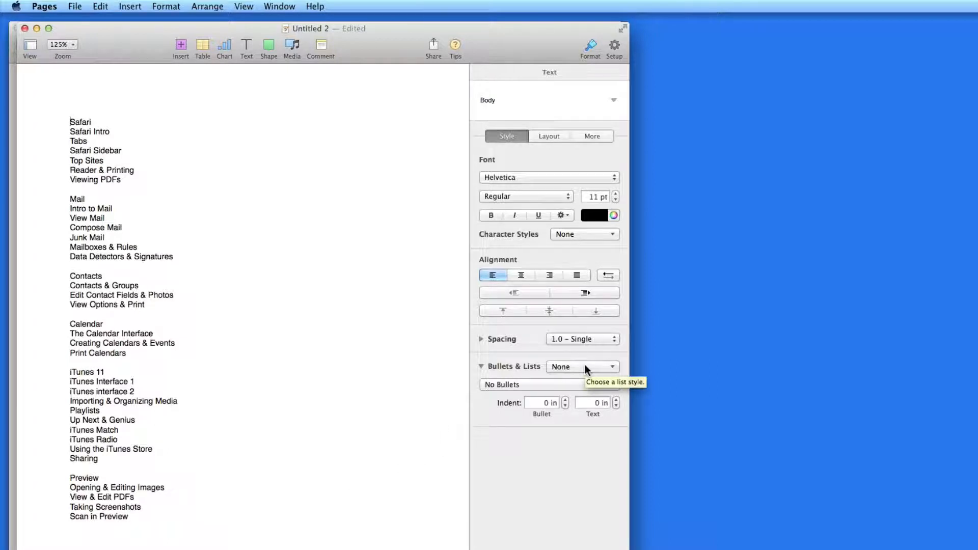
click(582, 366)
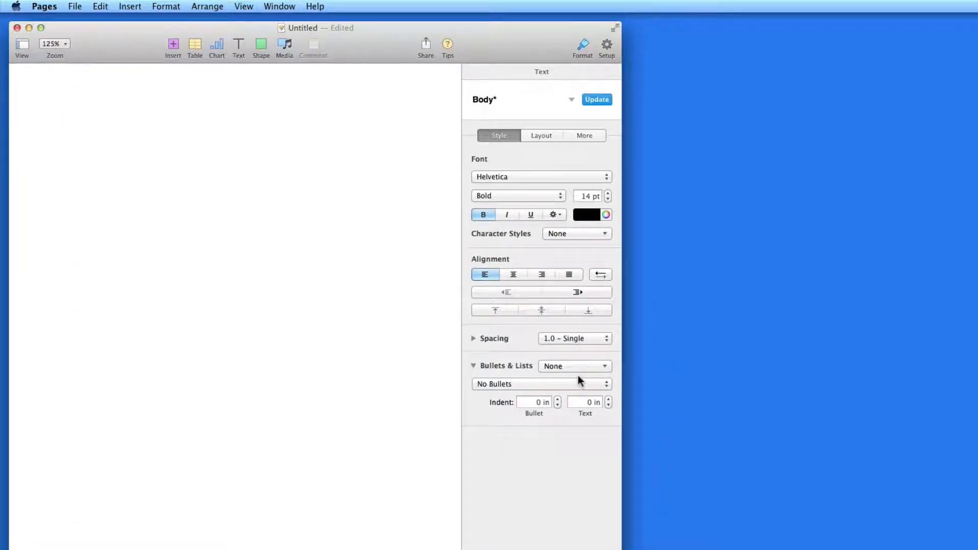
click(602, 365)
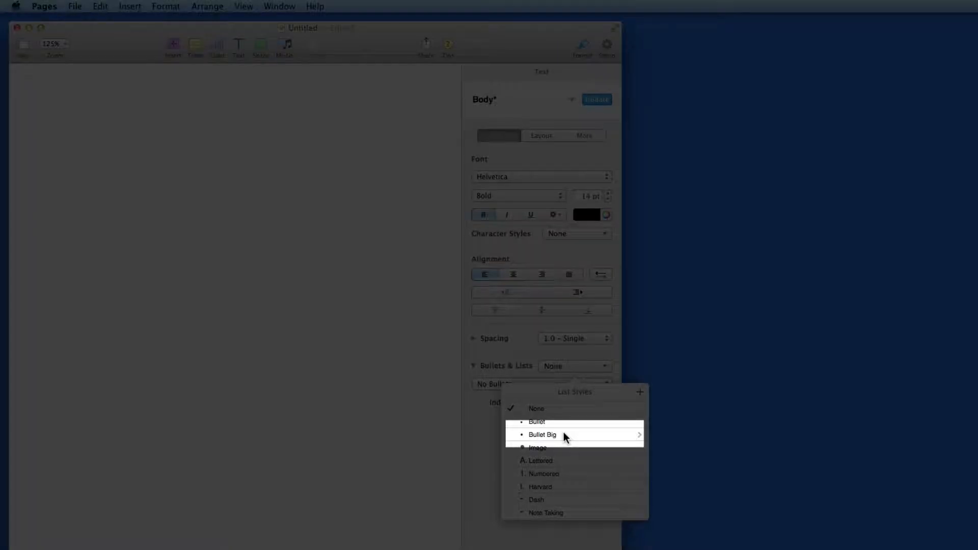
click(543, 434)
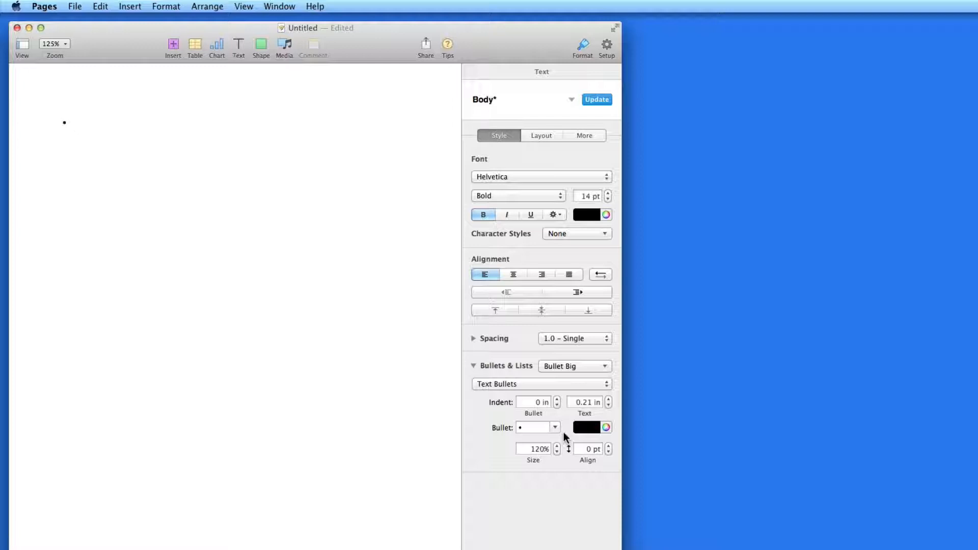
Enter the list items kl, df, re, aas and wq on separate bullet lines
text(kl)
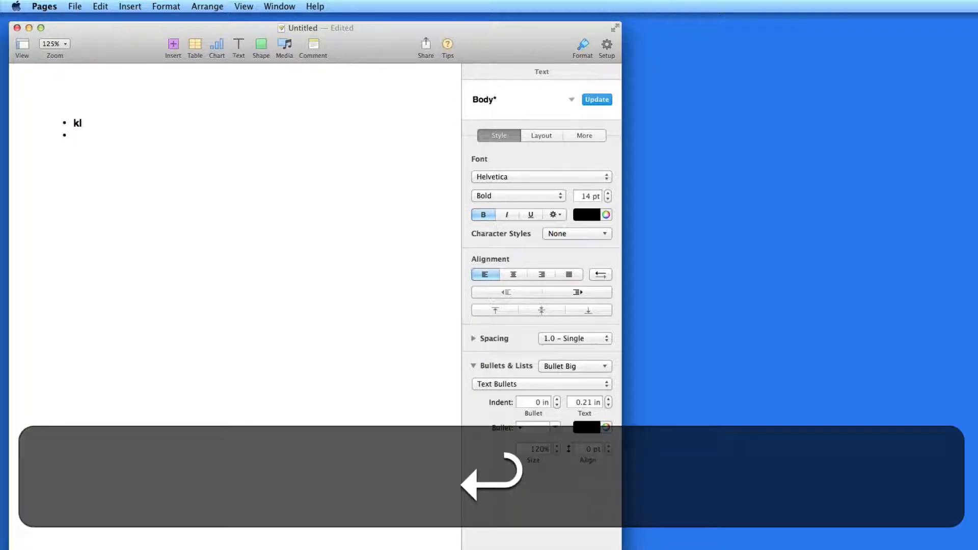
text(df)
text(re)
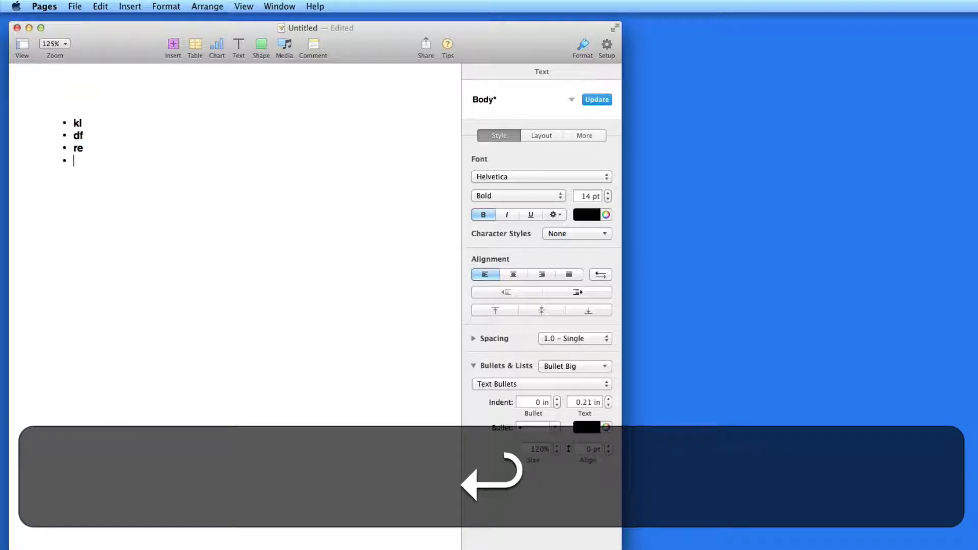
text(aas)
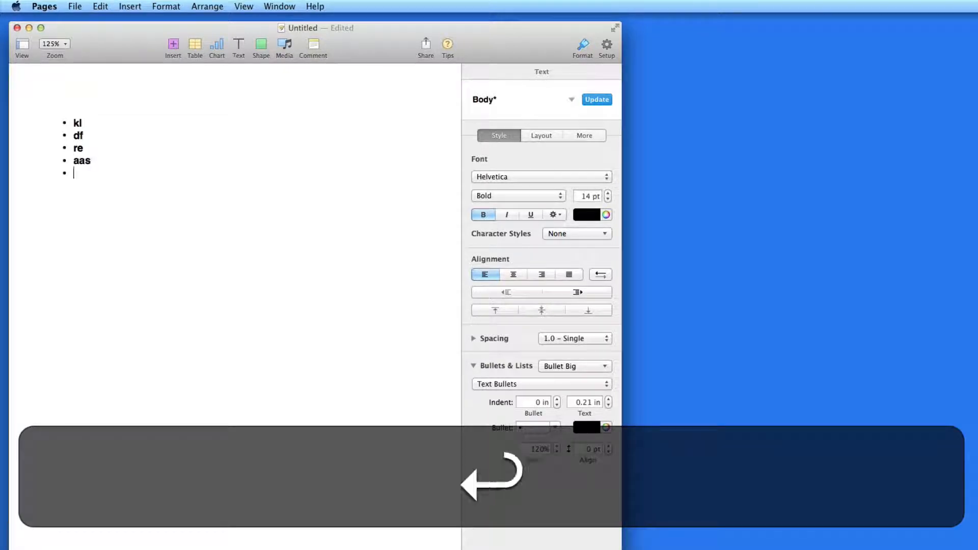
text(w)
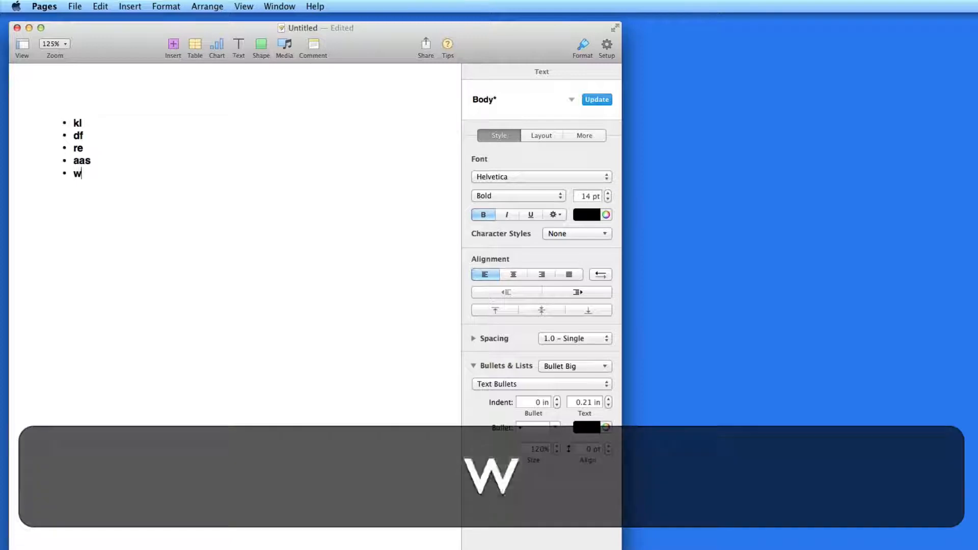
text(q)
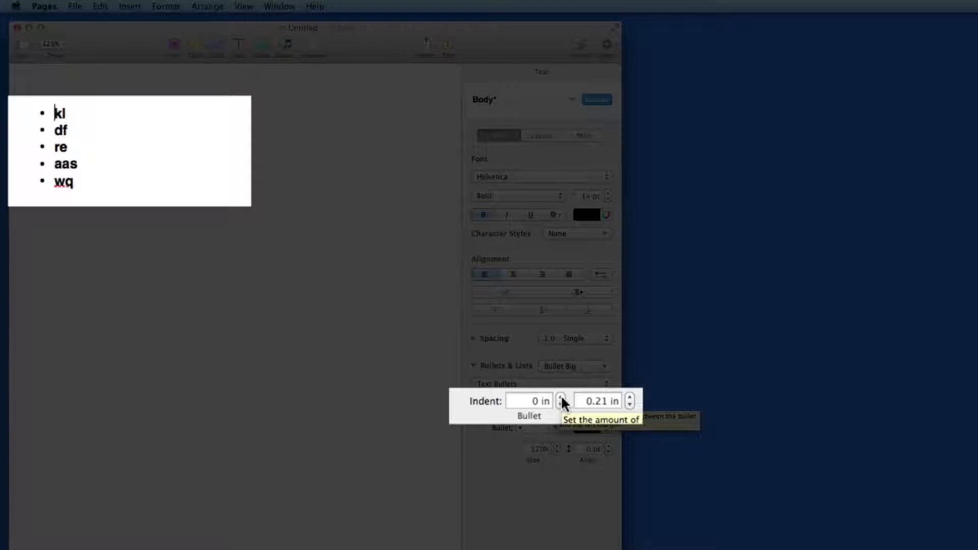
Leave the first item with Bullet indent 0 in and Text indent 0.25 in
click(560, 398)
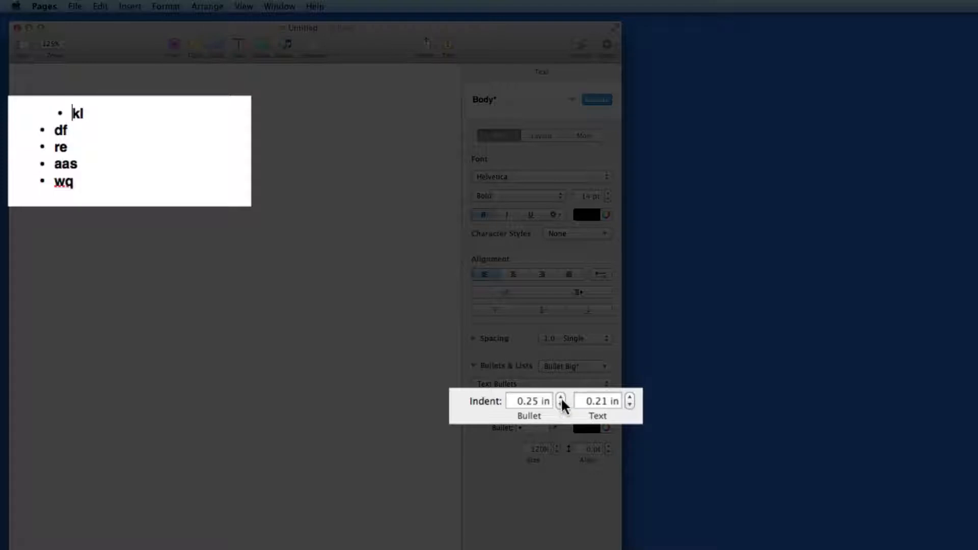
click(560, 403)
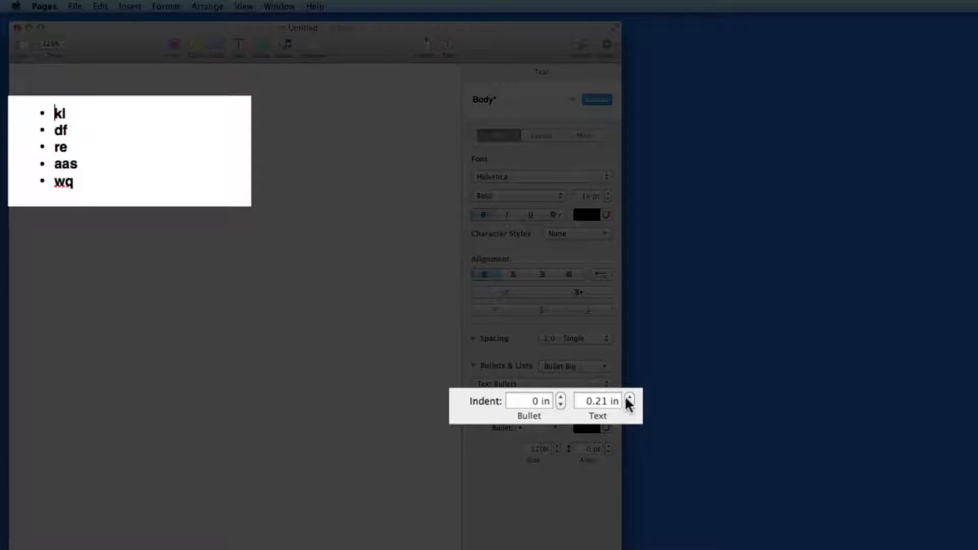
click(629, 397)
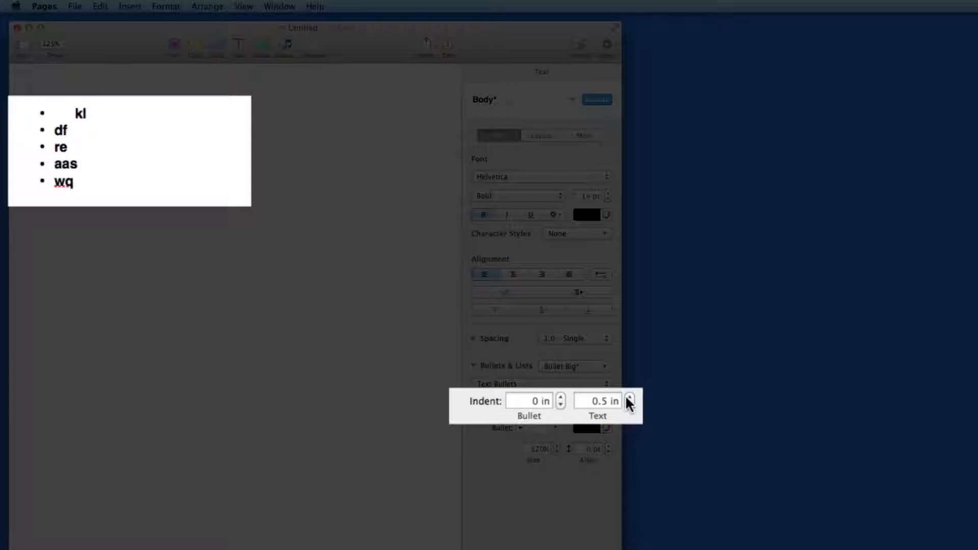
click(630, 405)
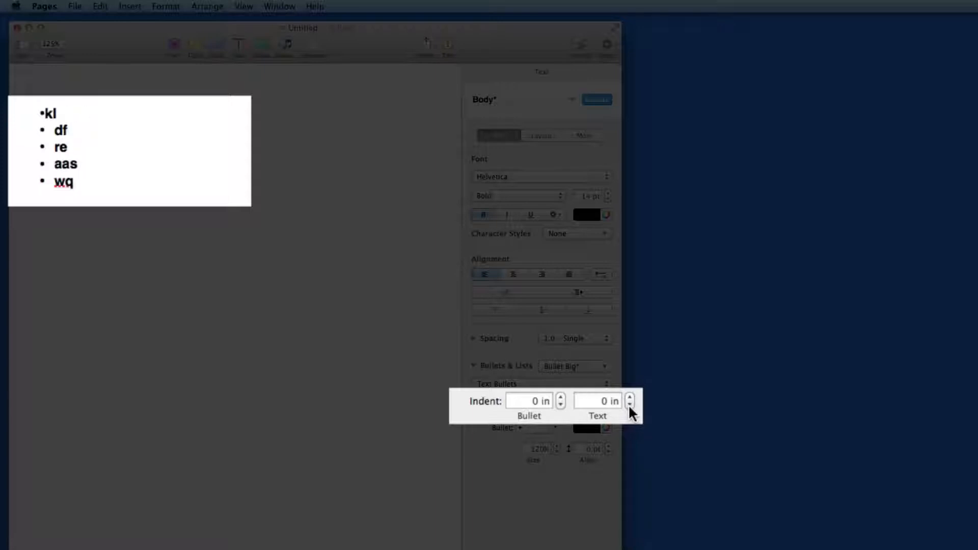
click(630, 398)
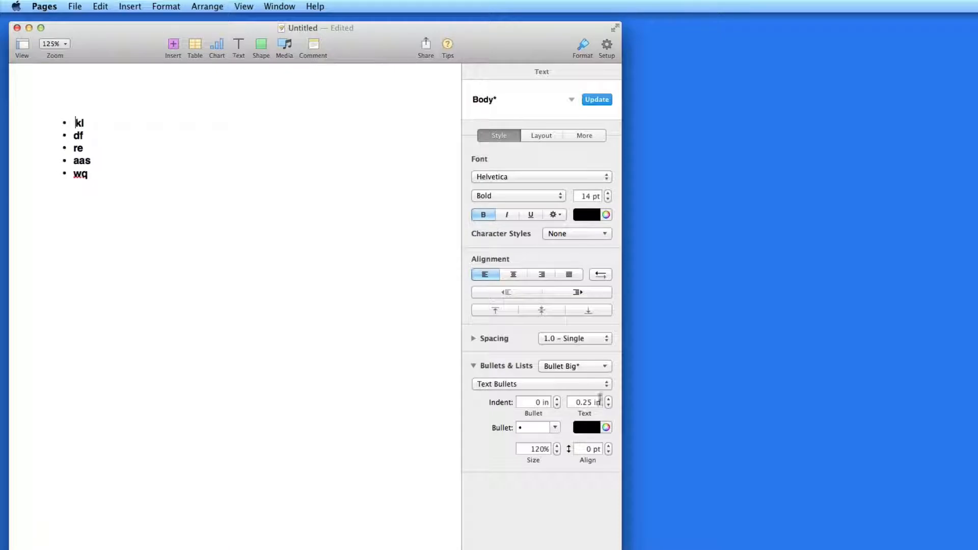
mouse_move(371, 310)
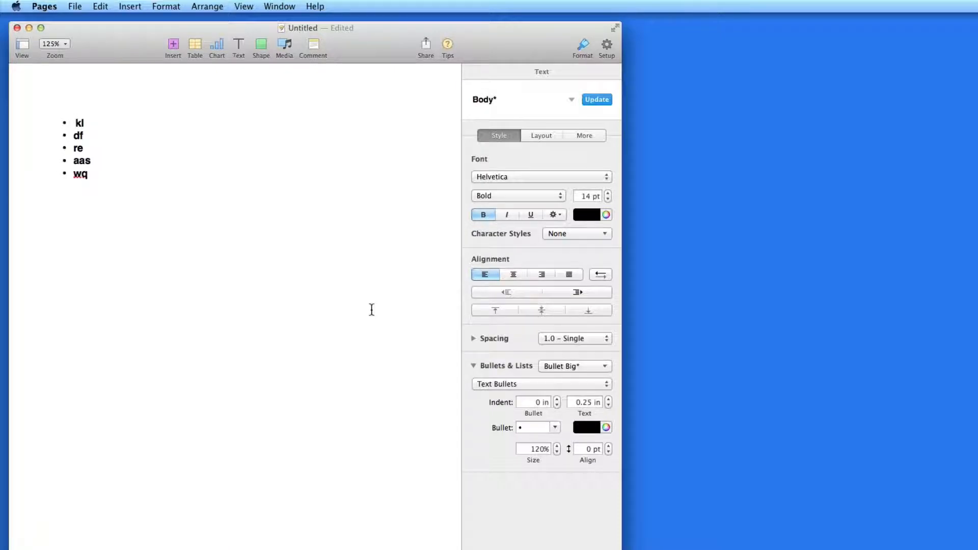
Give every list item a red check mark bullet
key(cmd+a)
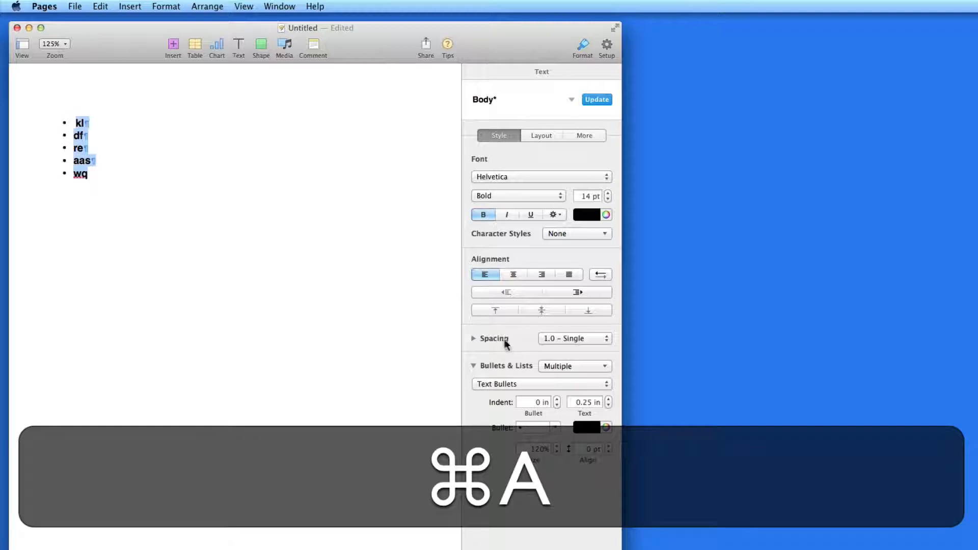
click(537, 427)
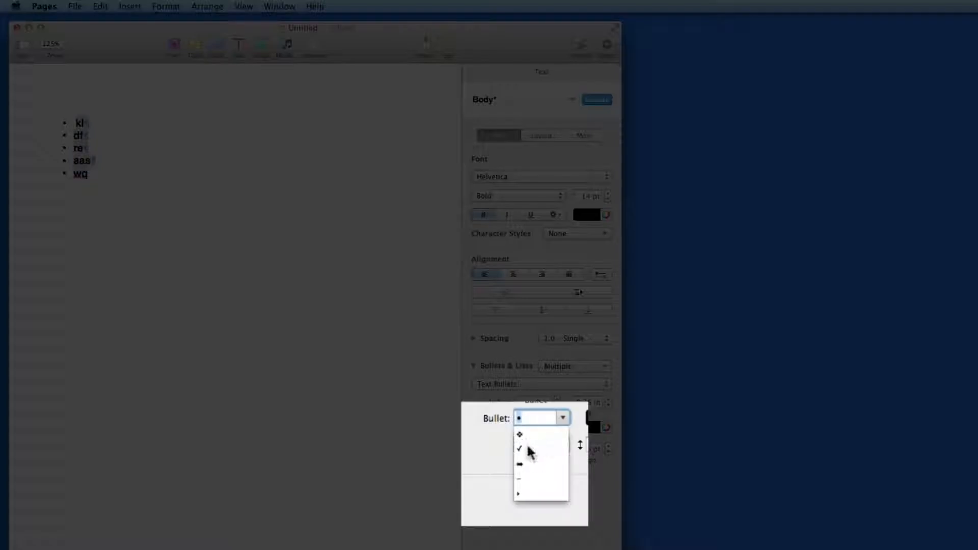
click(519, 450)
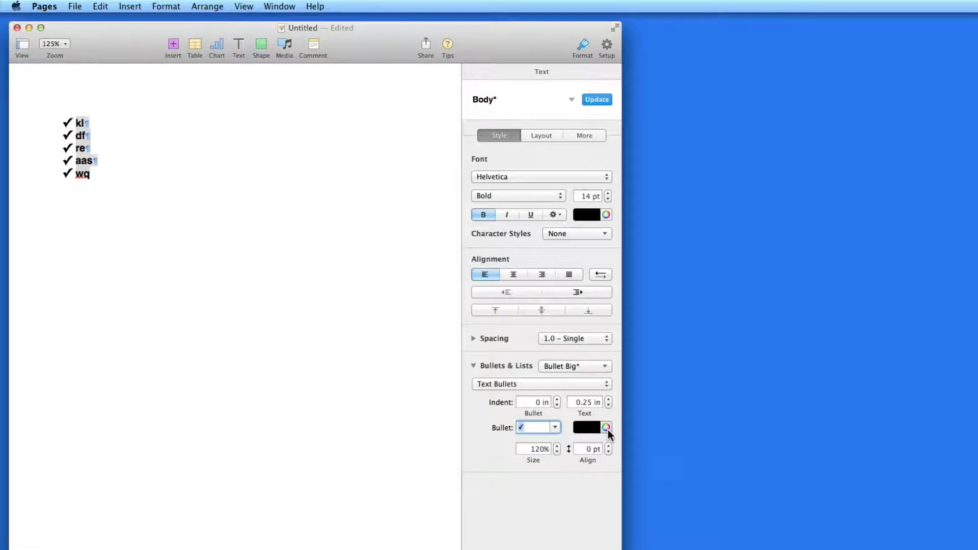
click(606, 427)
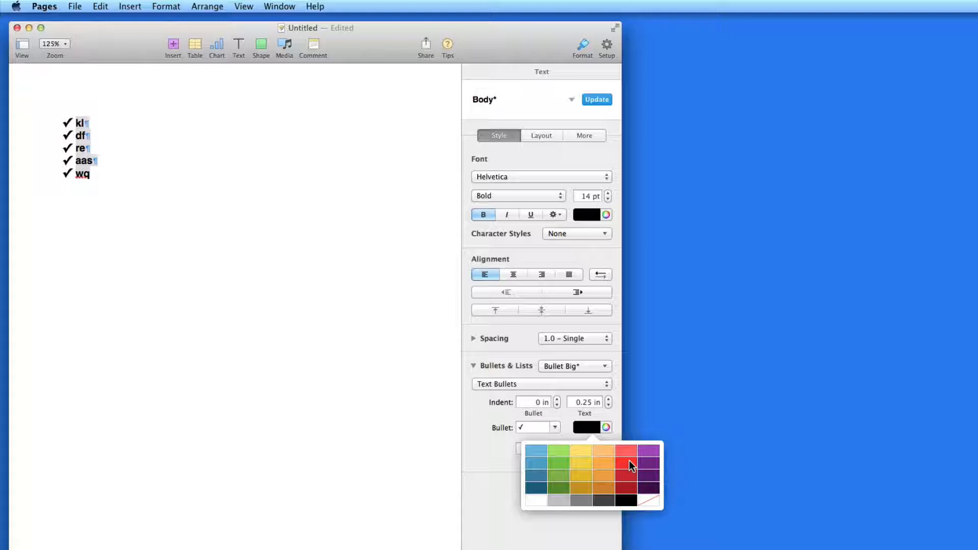
click(624, 451)
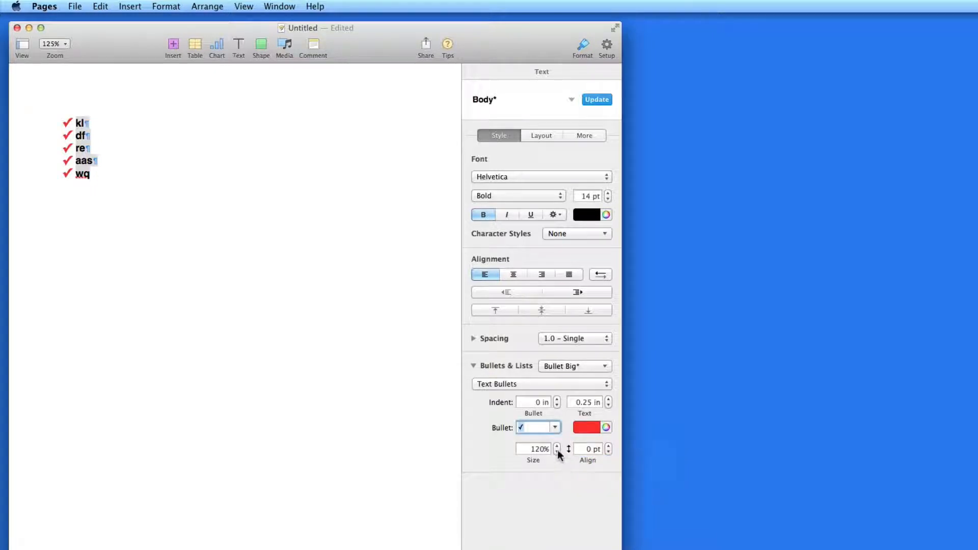
mouse_move(557, 452)
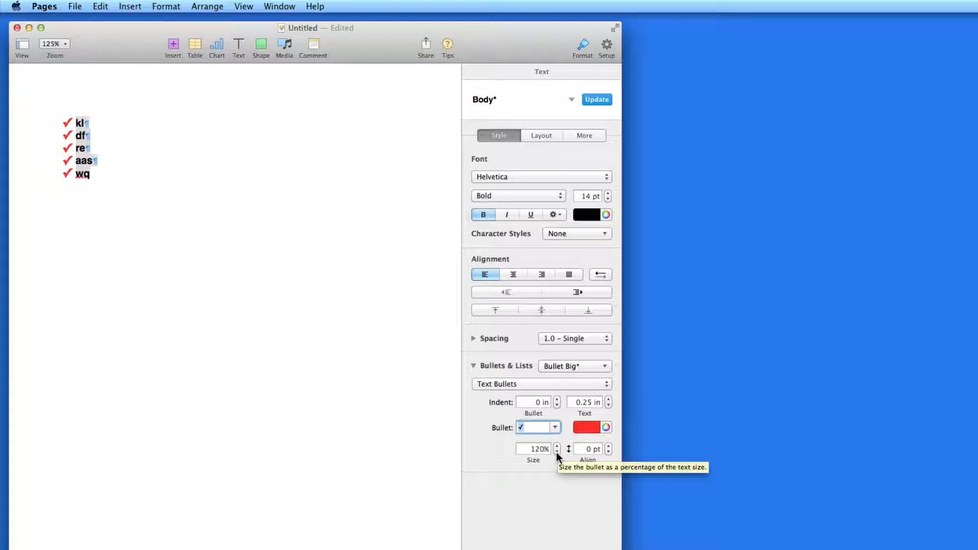
Reduce the check mark bullets to 90% size with 2 pt alignment
click(557, 451)
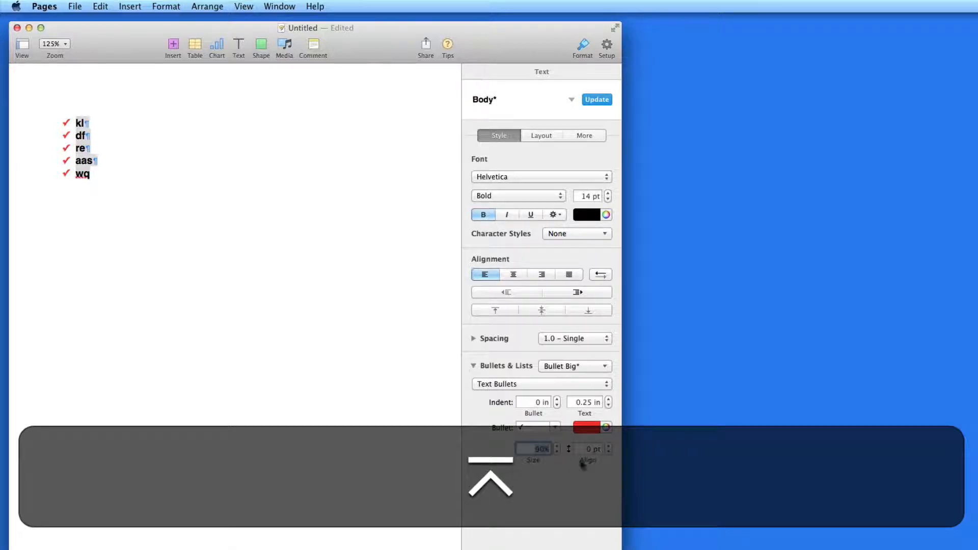
click(609, 446)
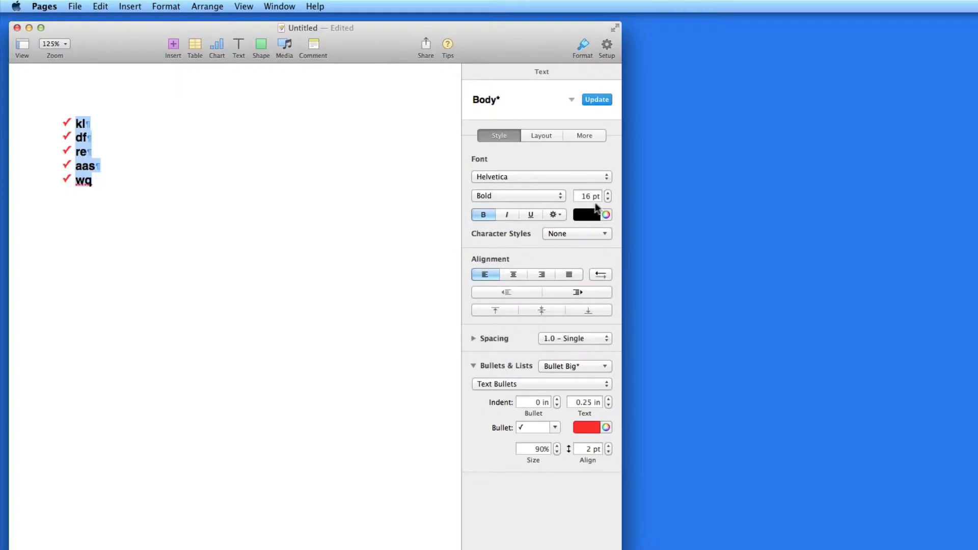
Italicize the selected list items and reopen the list styles pop-up
click(507, 215)
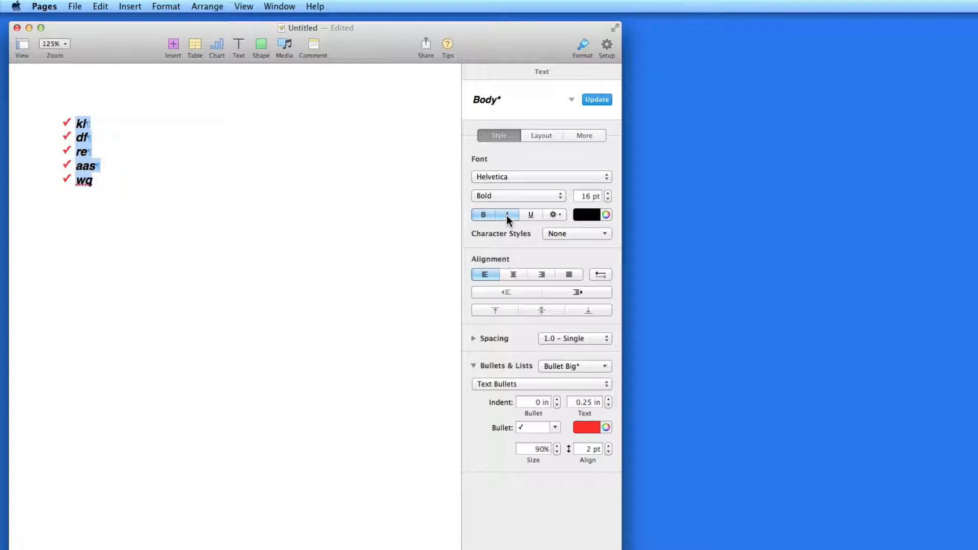
click(506, 215)
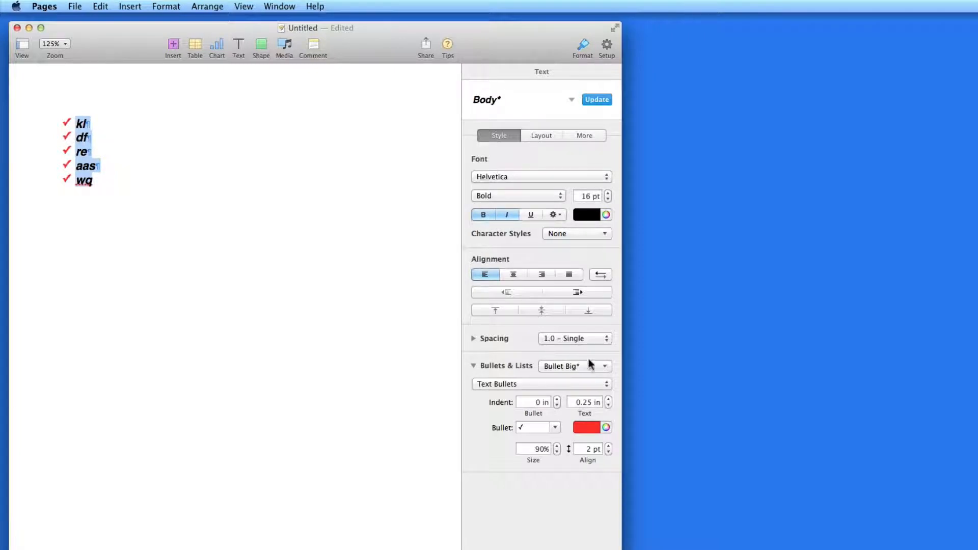
click(604, 366)
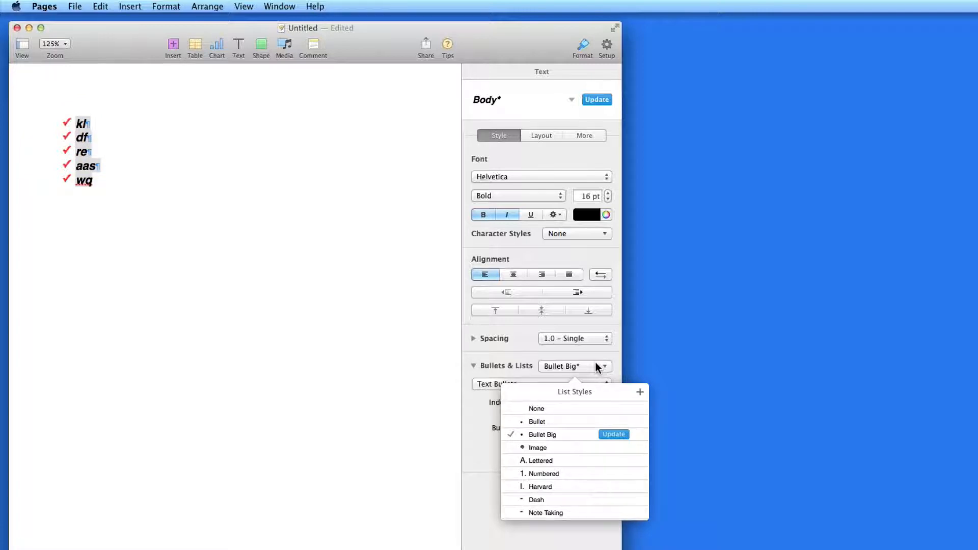
mouse_move(641, 398)
text(Red Checks)
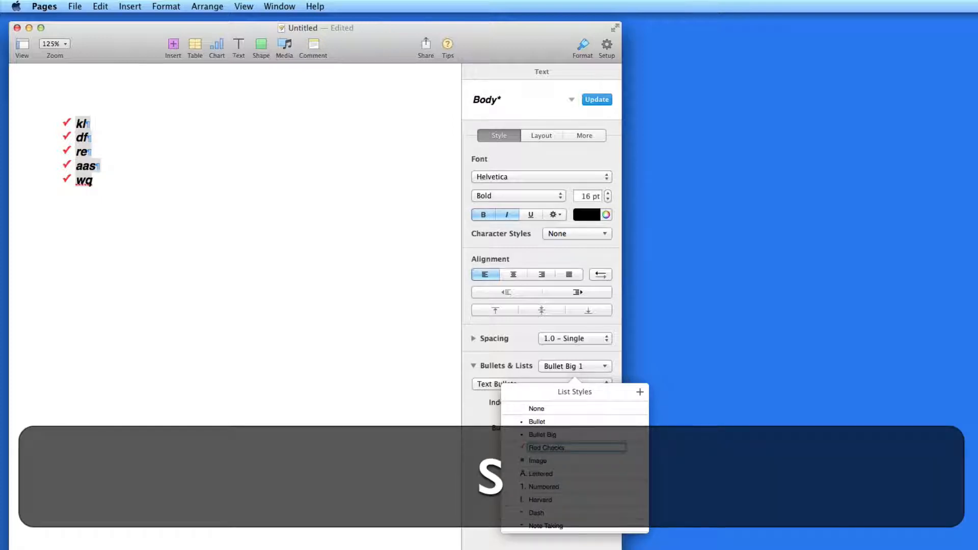
Name the new list style Red Checks and apply it
click(546, 447)
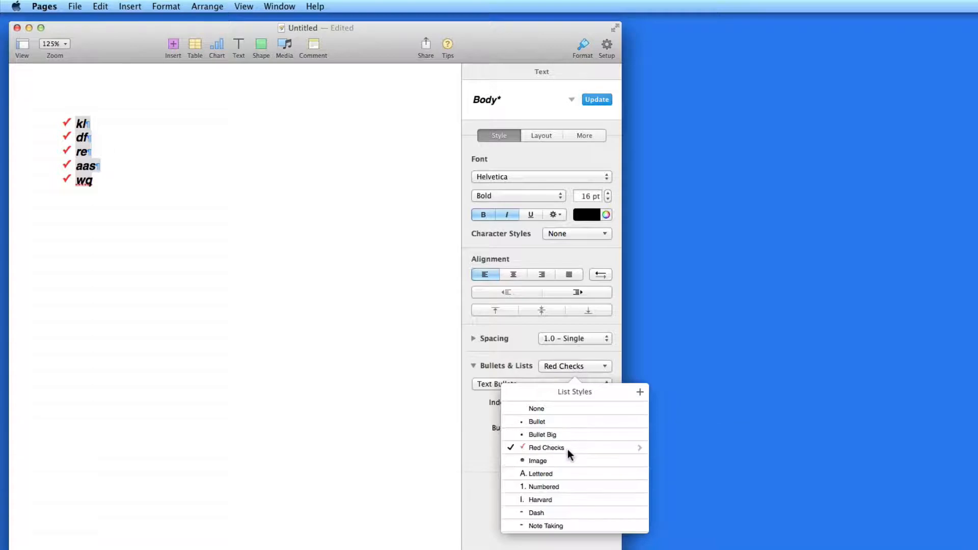
click(546, 448)
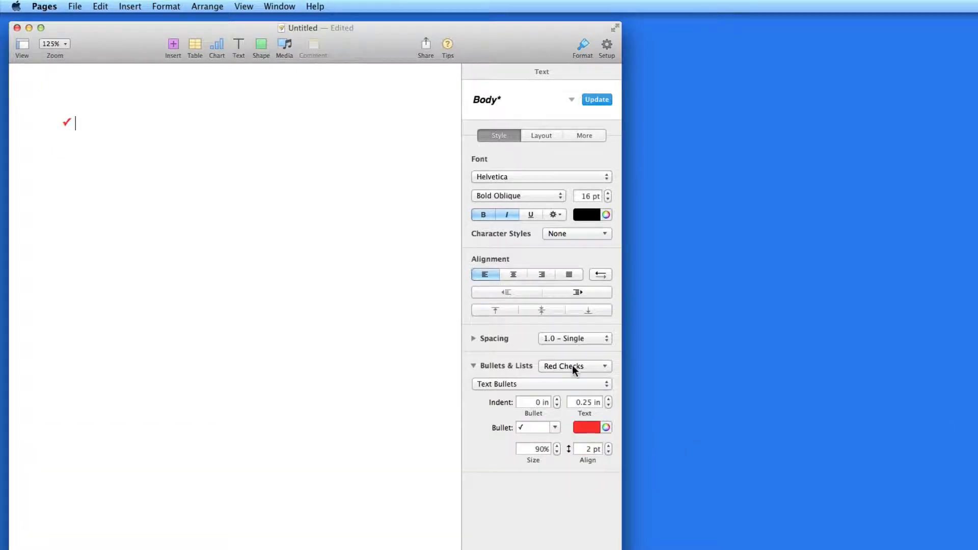
Turn the empty line into a Numbered list
click(574, 365)
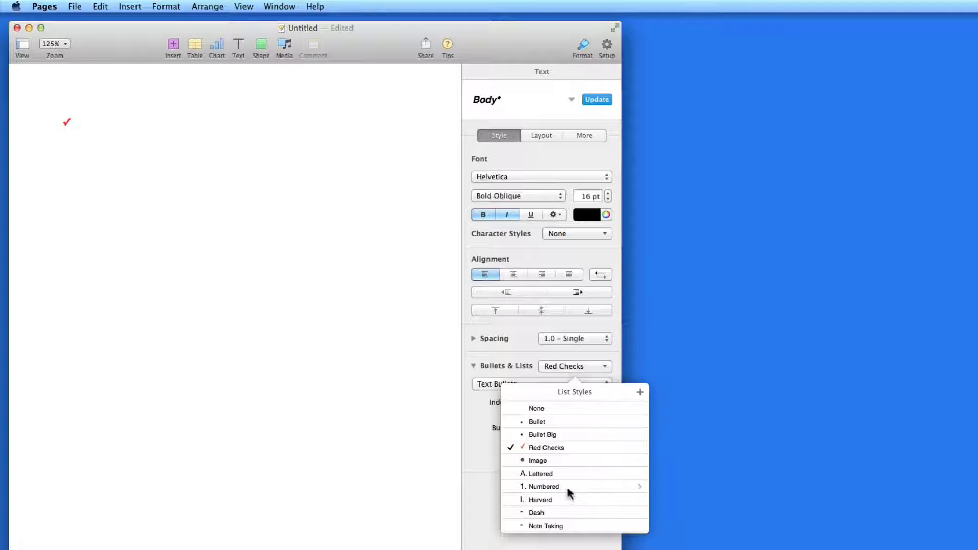
click(542, 487)
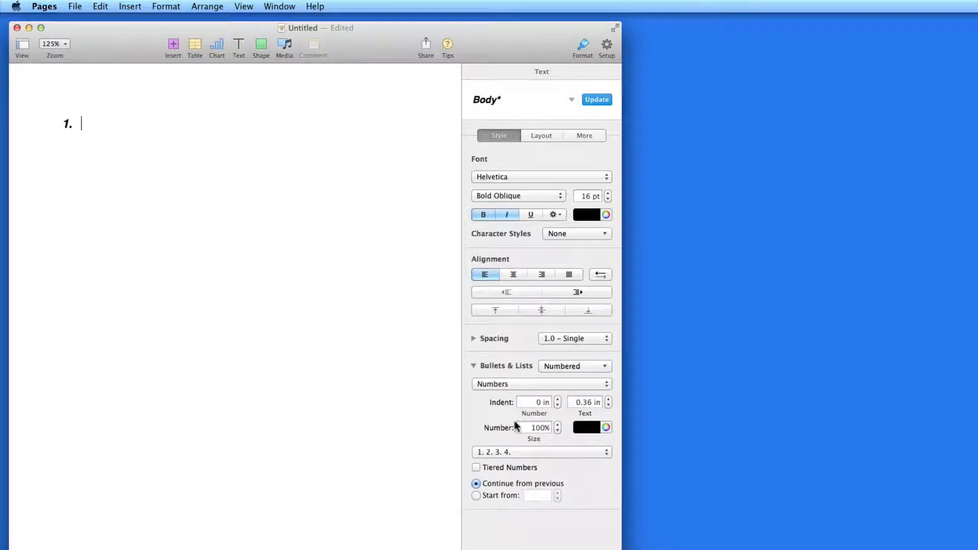
mouse_move(348, 305)
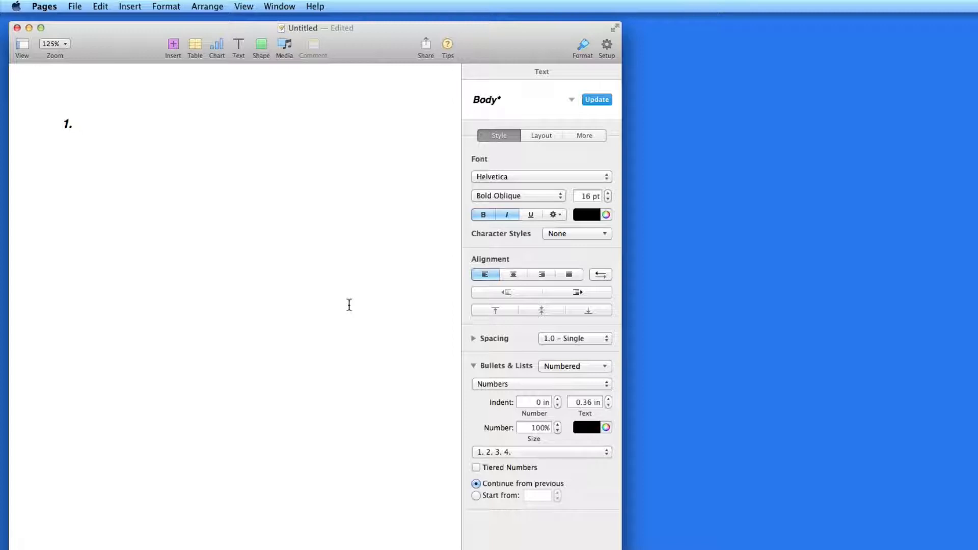
Enter the numbered items kl, cv, hg, tr and New
text(kl)
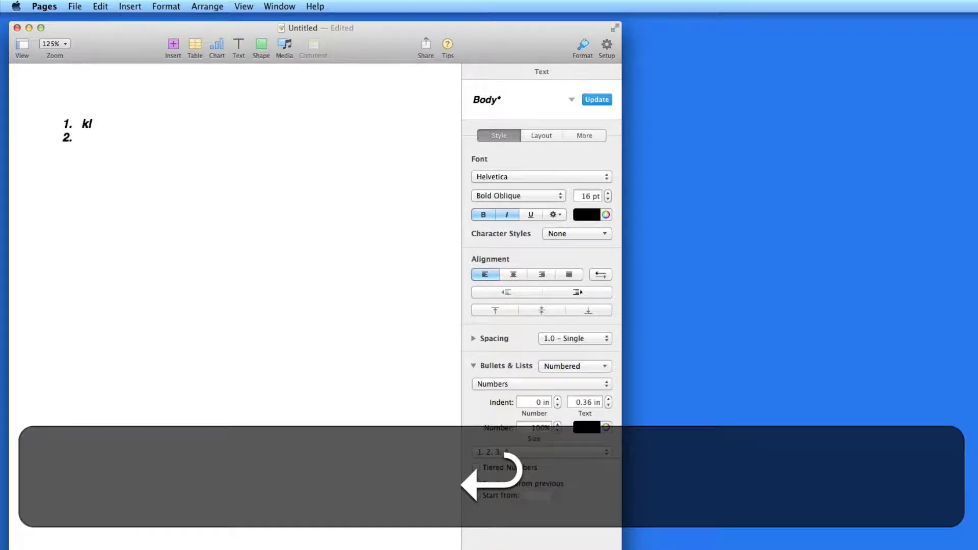
text(cv)
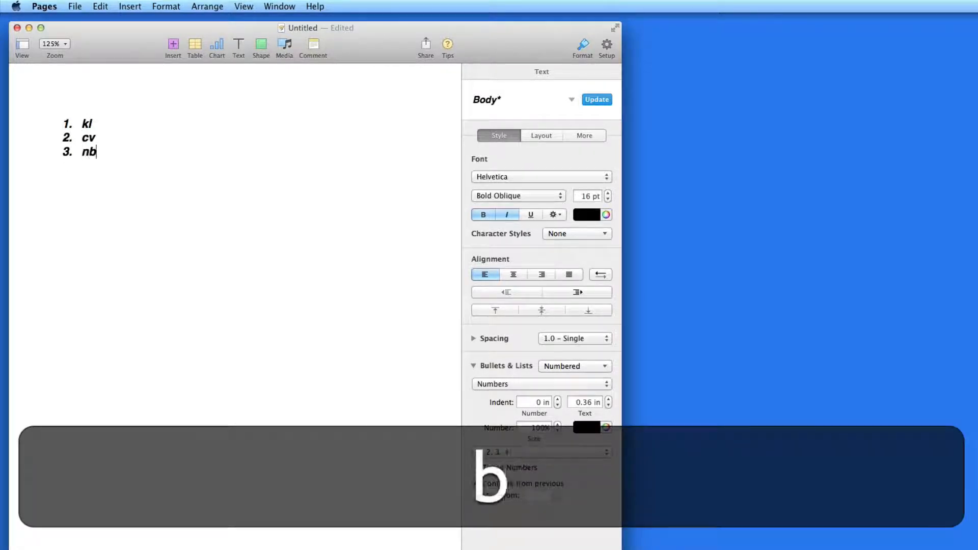
text(hg)
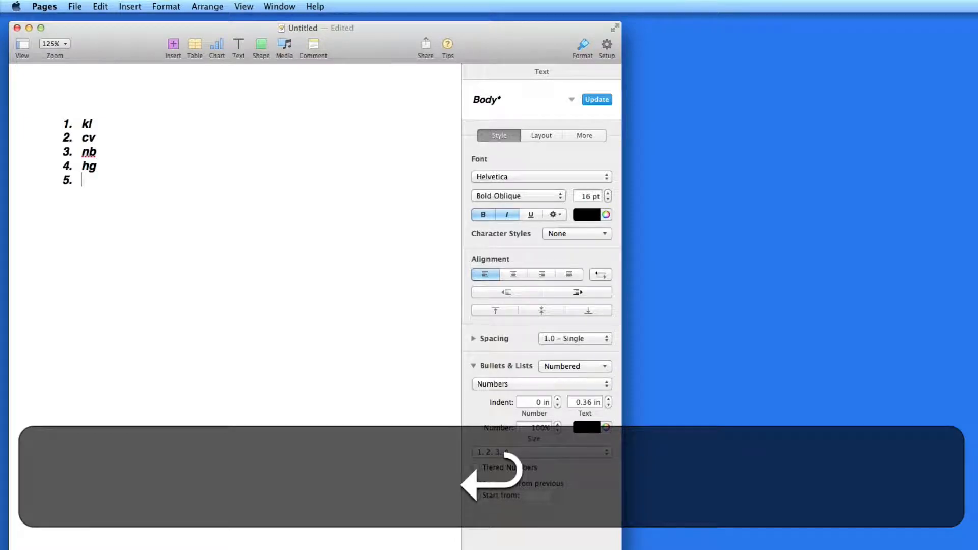
text(tr)
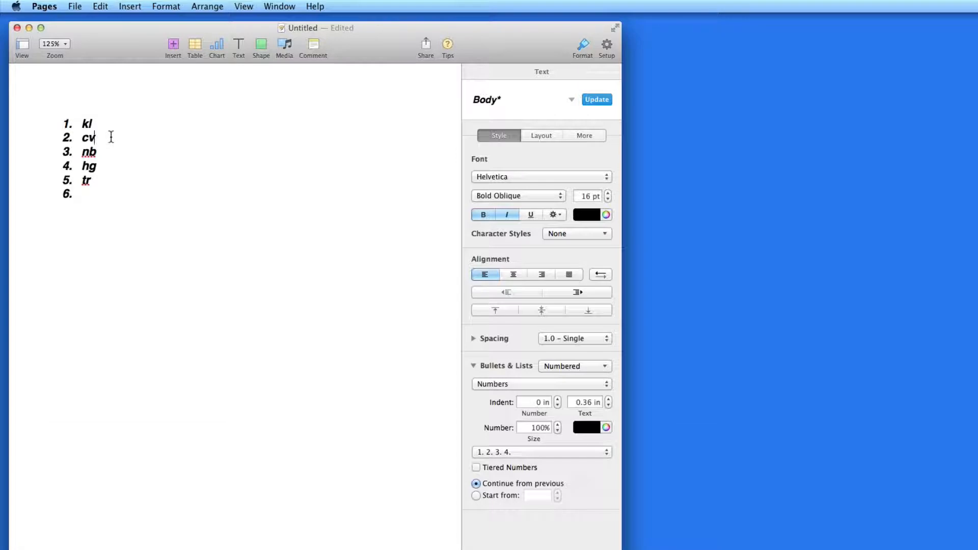
text(New)
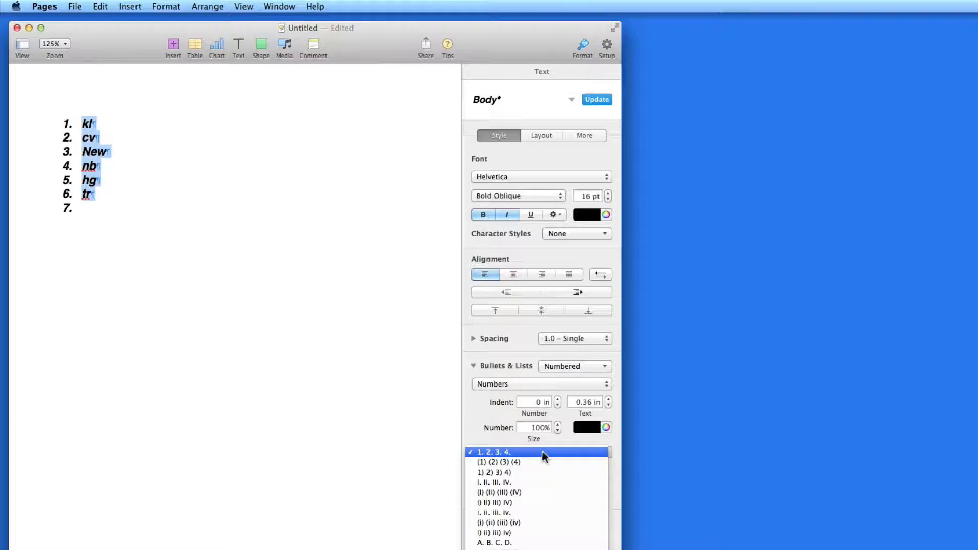
click(494, 472)
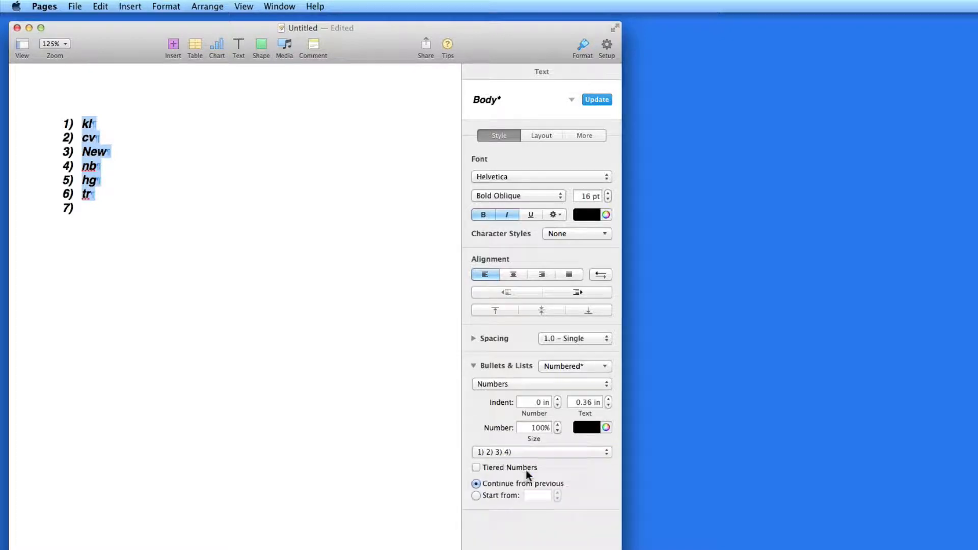
click(540, 451)
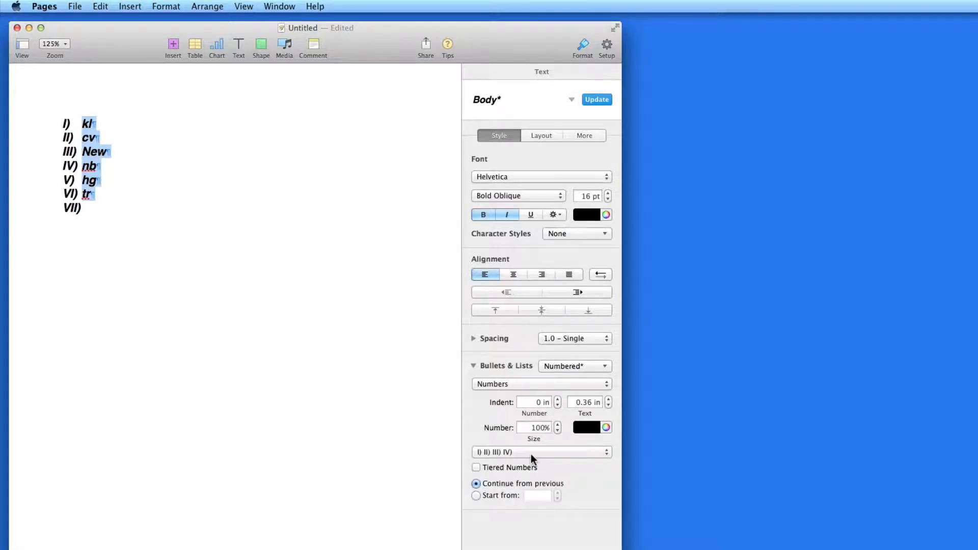
click(541, 452)
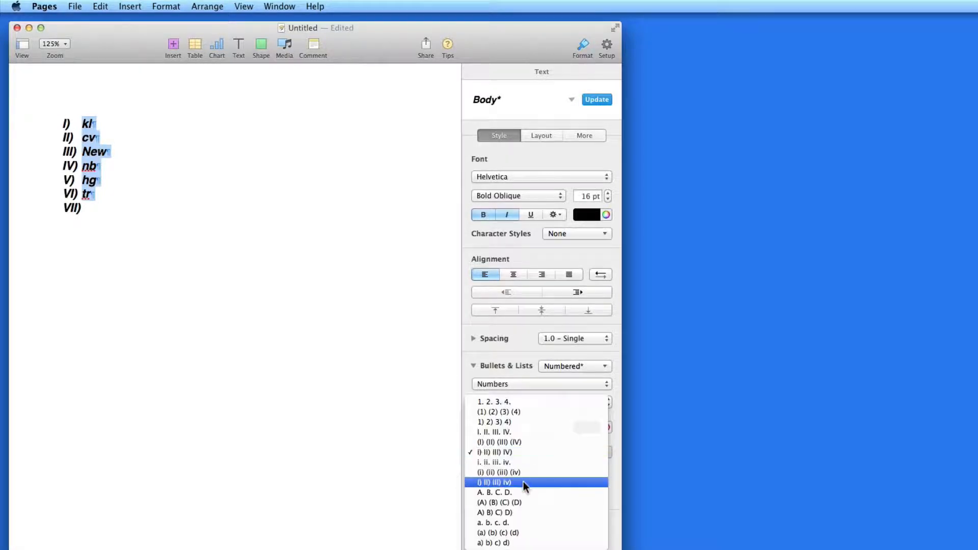
click(493, 492)
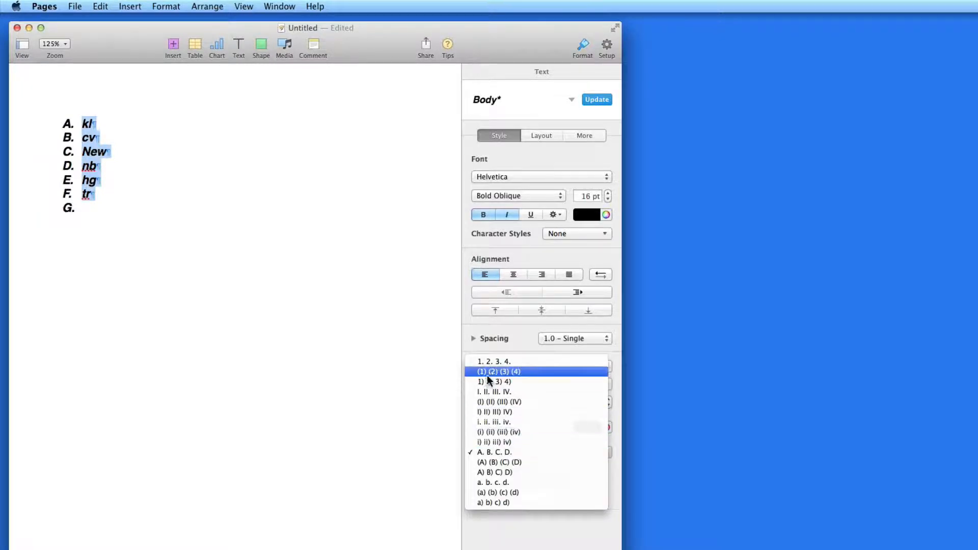
click(493, 361)
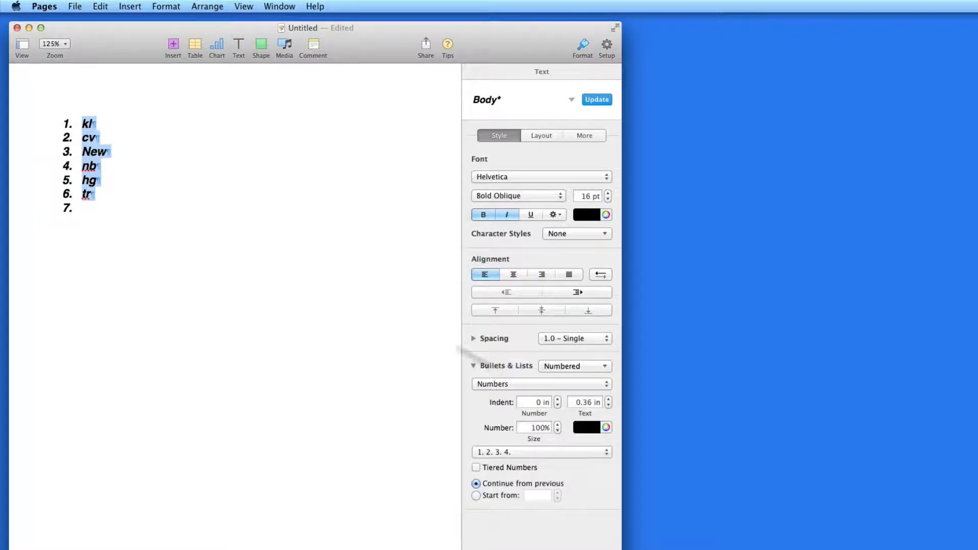
click(94, 138)
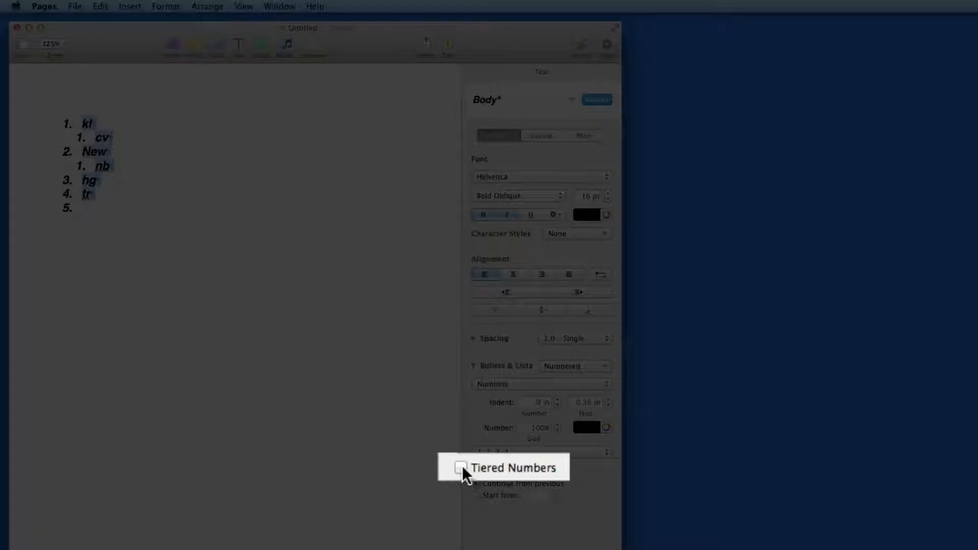
Turn on tiered numbering, raise the list's starting number, and move to the empty ninth item
click(476, 468)
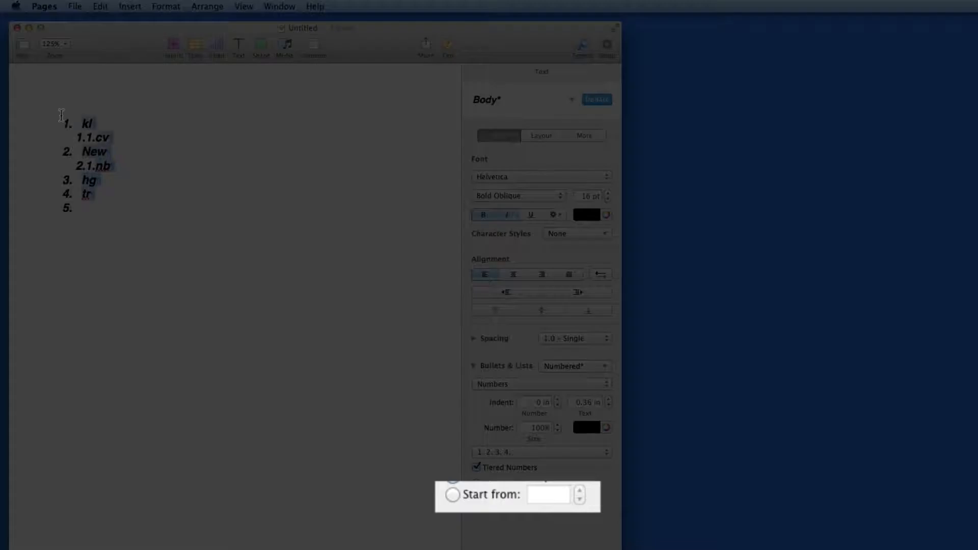
click(452, 494)
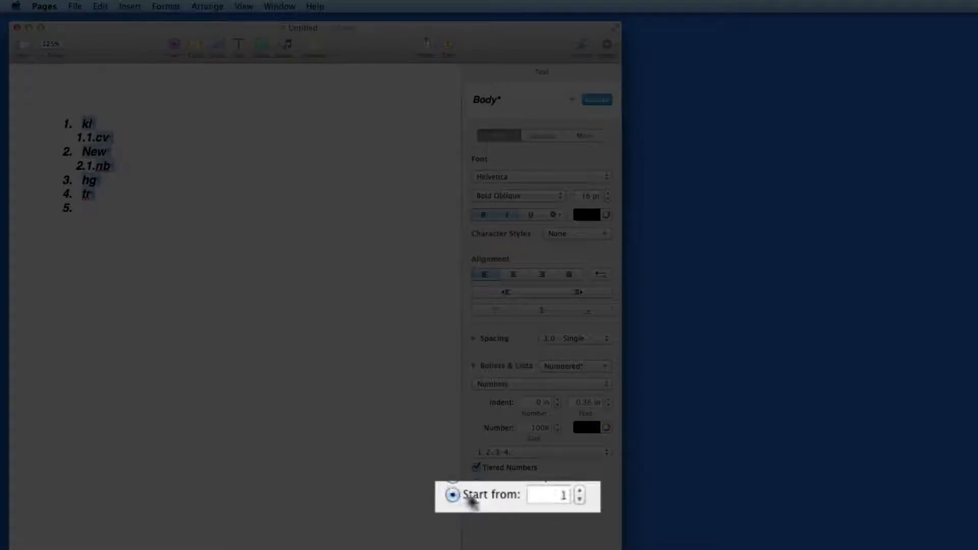
click(557, 493)
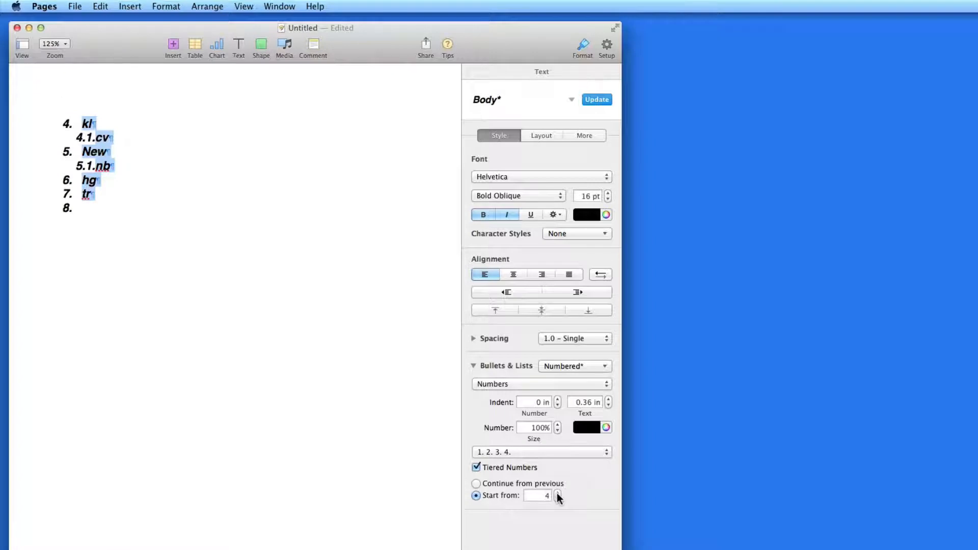
click(475, 483)
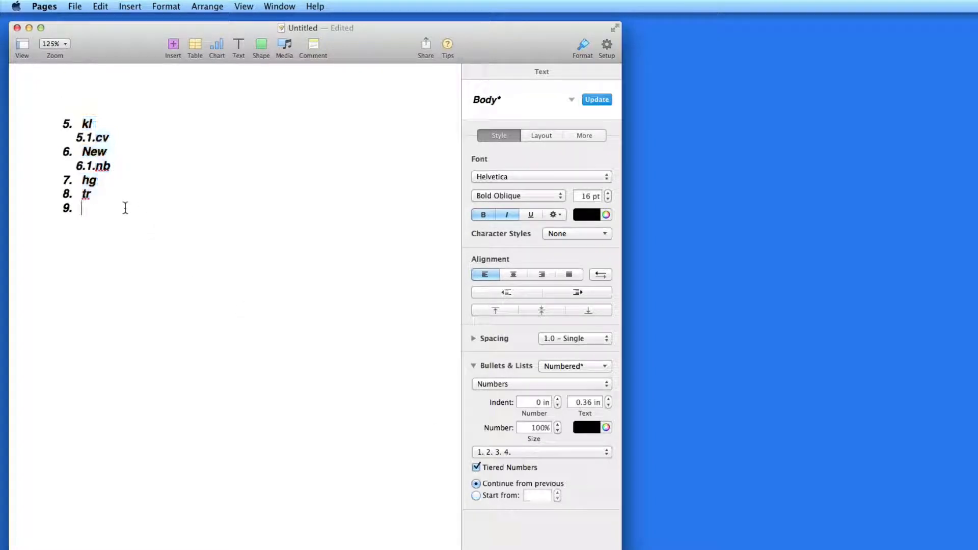
mouse_move(55, 138)
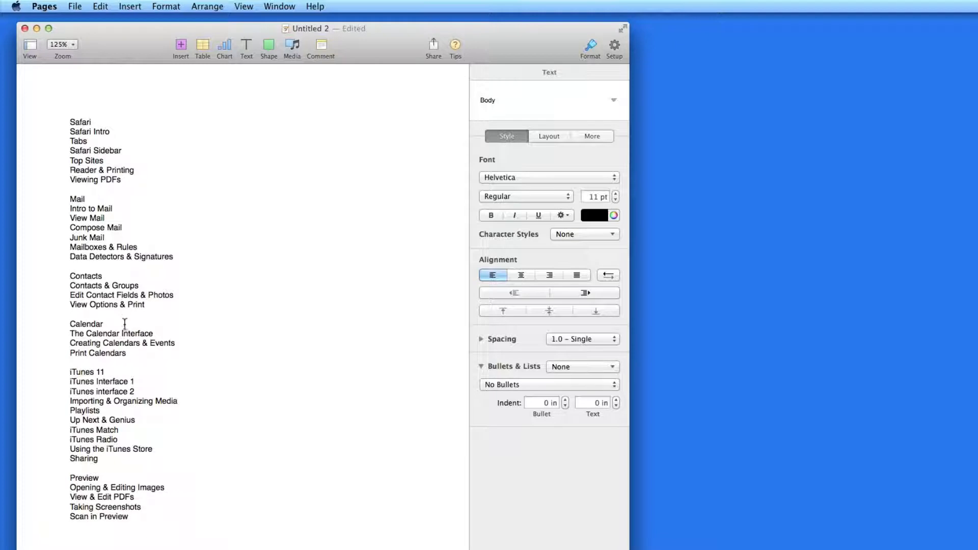
mouse_move(114, 525)
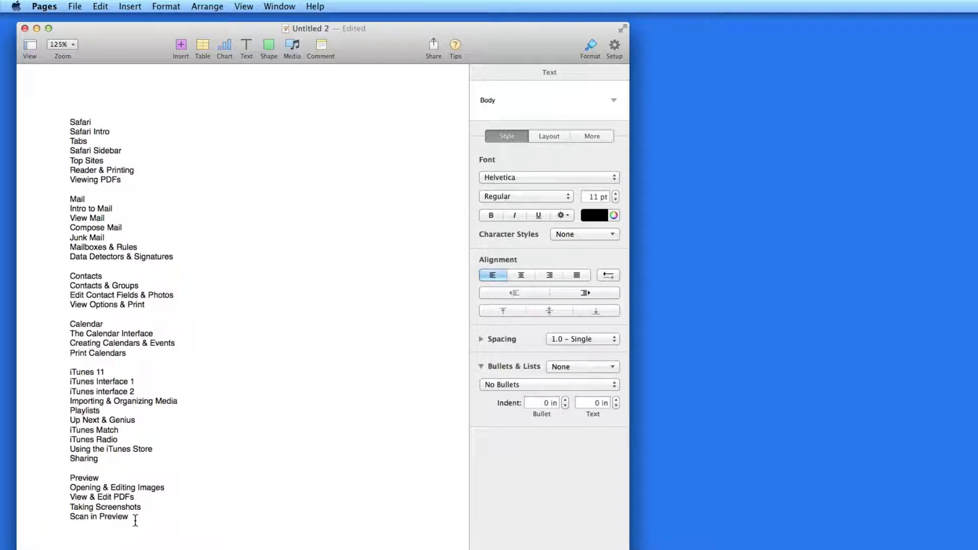
Select all the topic lines in the Untitled 2 document
click(86, 199)
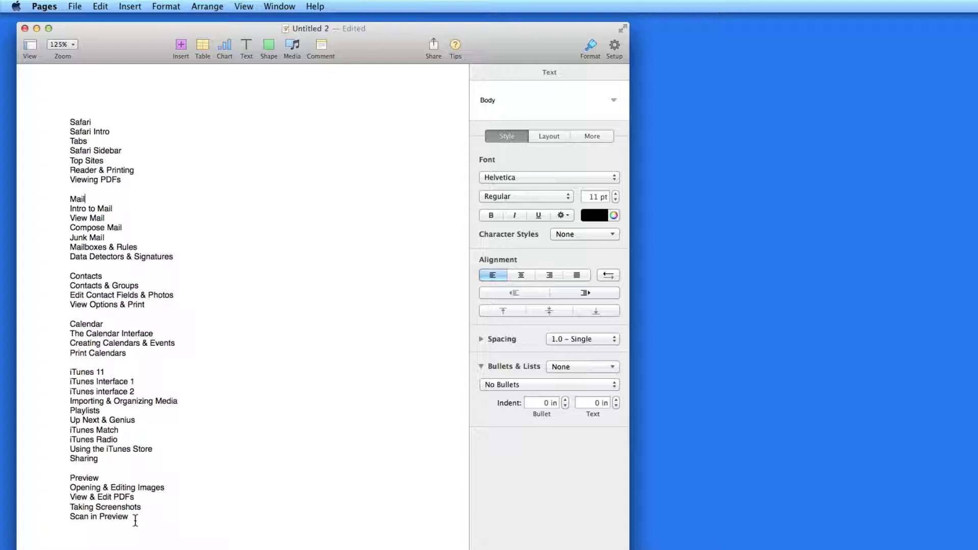
drag(99, 458, 128, 517)
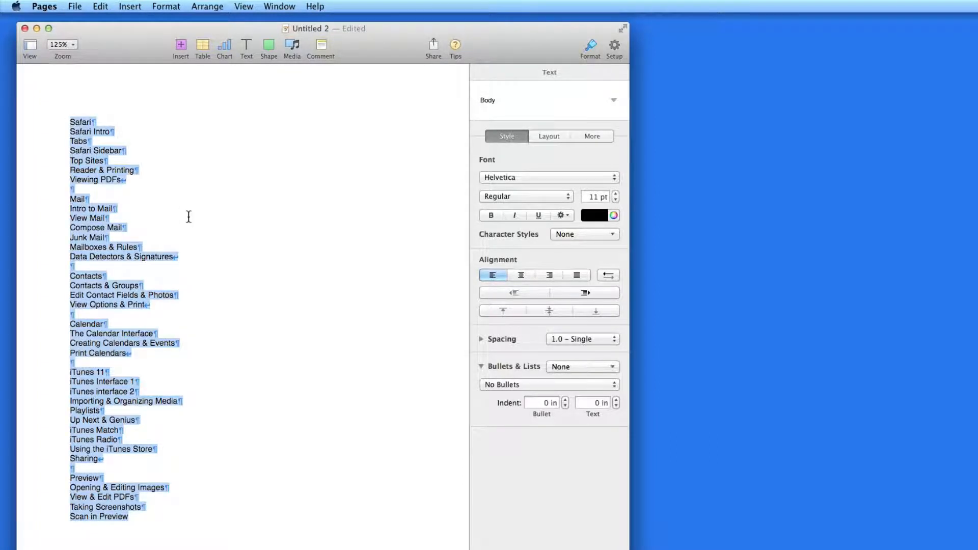
Apply the Harvard list style so every topic line gets a Roman numeral
click(582, 366)
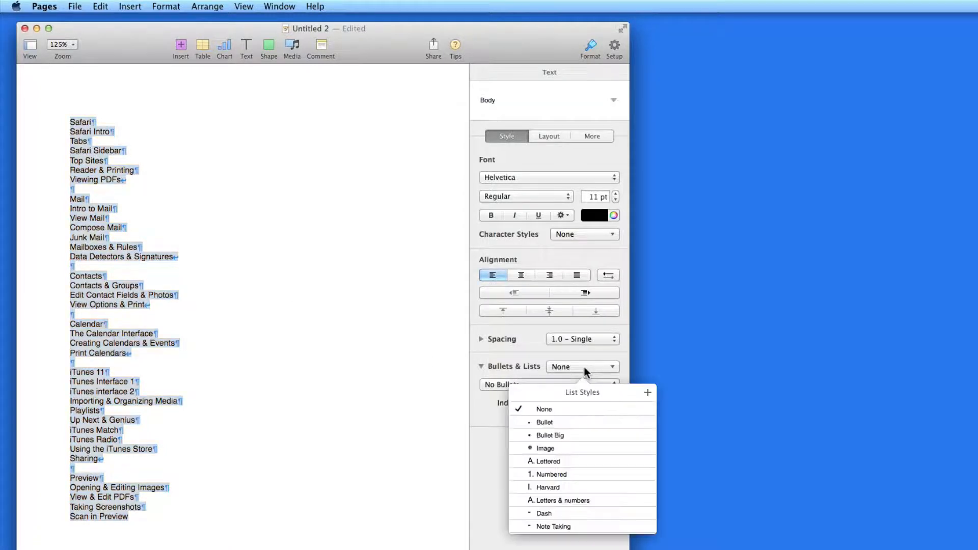
mouse_move(571, 487)
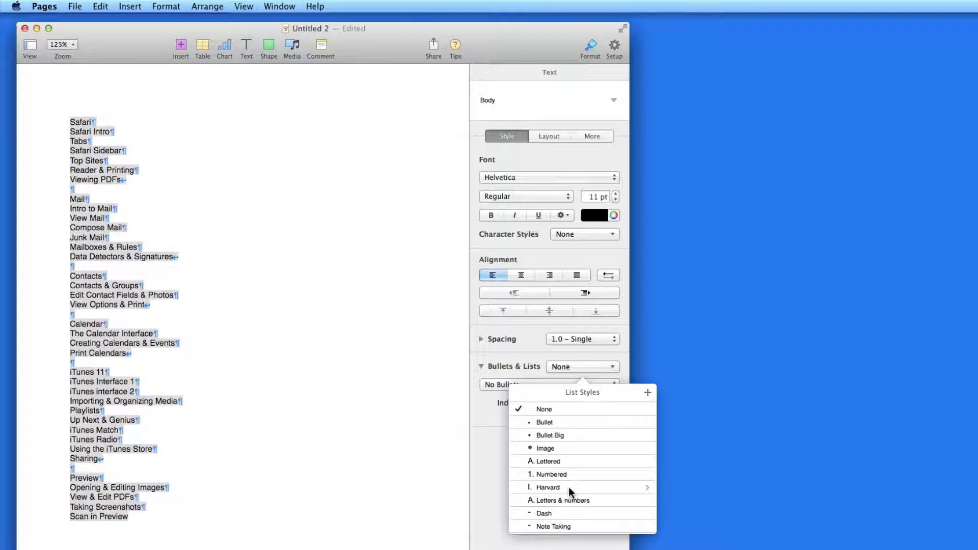
click(548, 487)
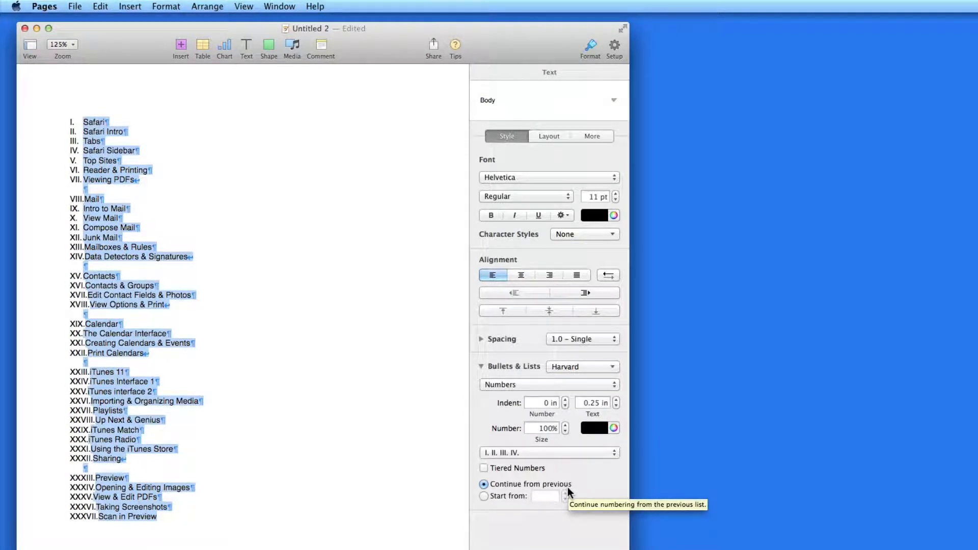
mouse_move(549, 535)
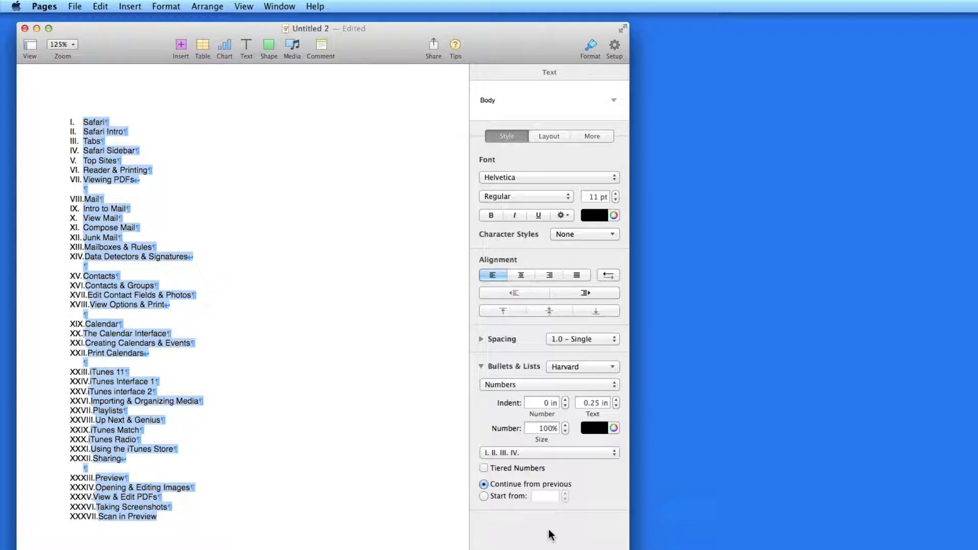
mouse_move(208, 293)
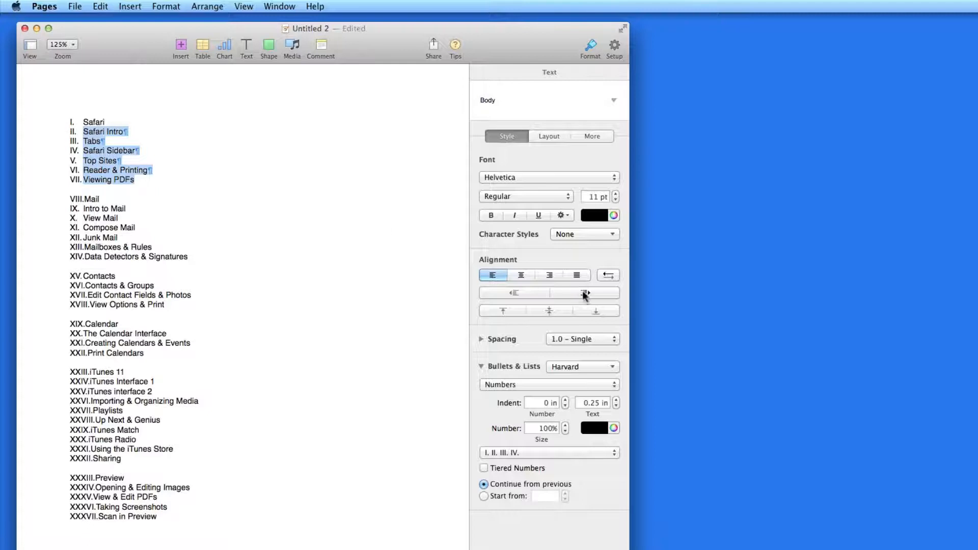
mouse_move(585, 293)
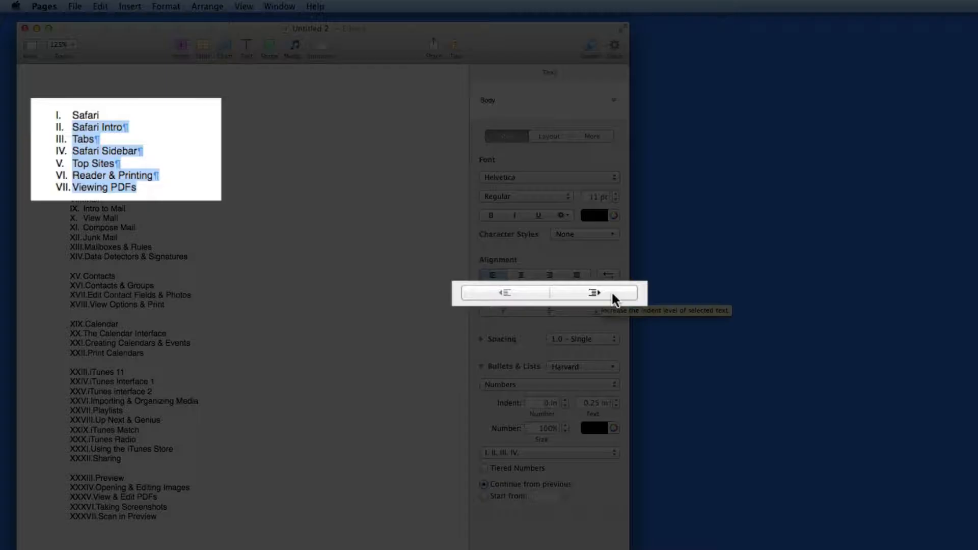
Indent the Safari topics one level and pull the over-indented iTunes topics back up
click(592, 292)
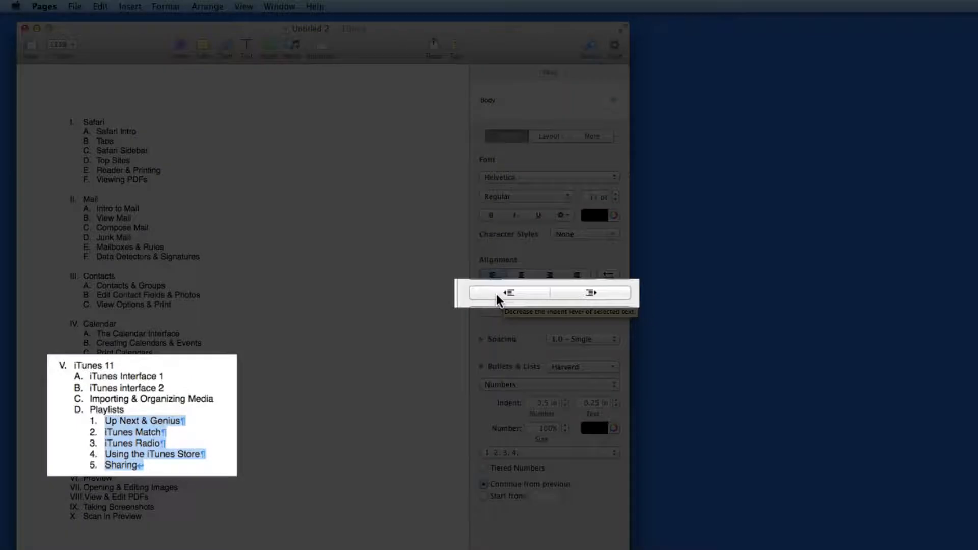
click(510, 293)
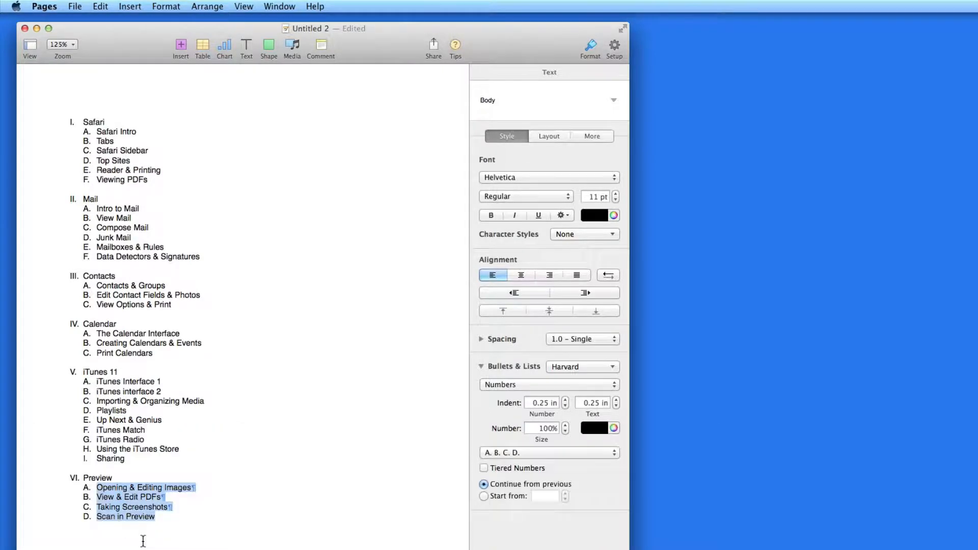
Give the outline headings A. B. C. D. letters and the Safari topics 1. 2. 3. 4. numbers
click(171, 532)
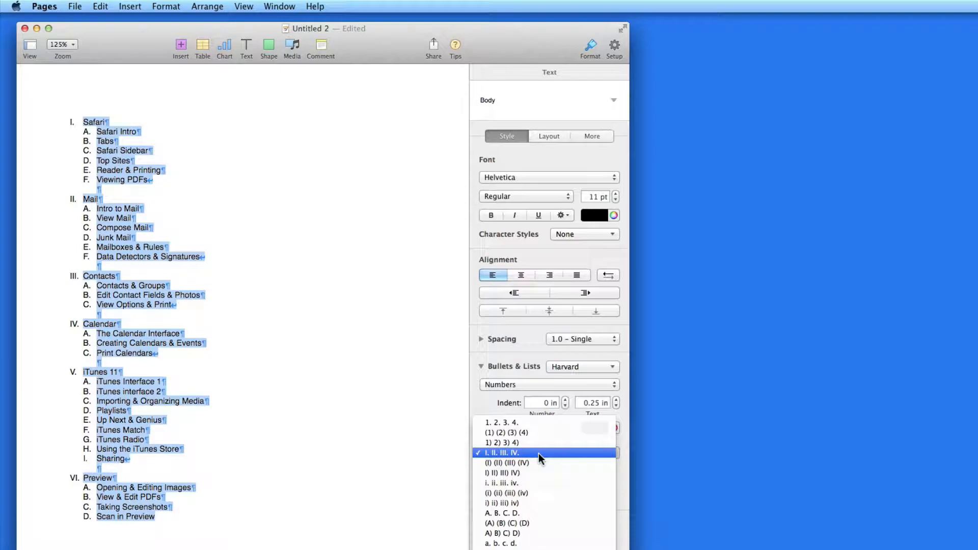
click(501, 452)
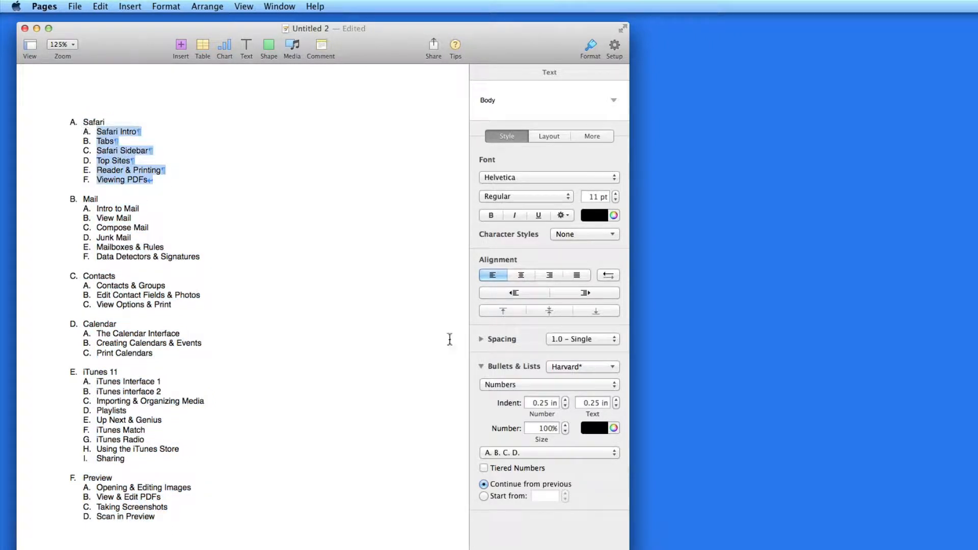
click(548, 384)
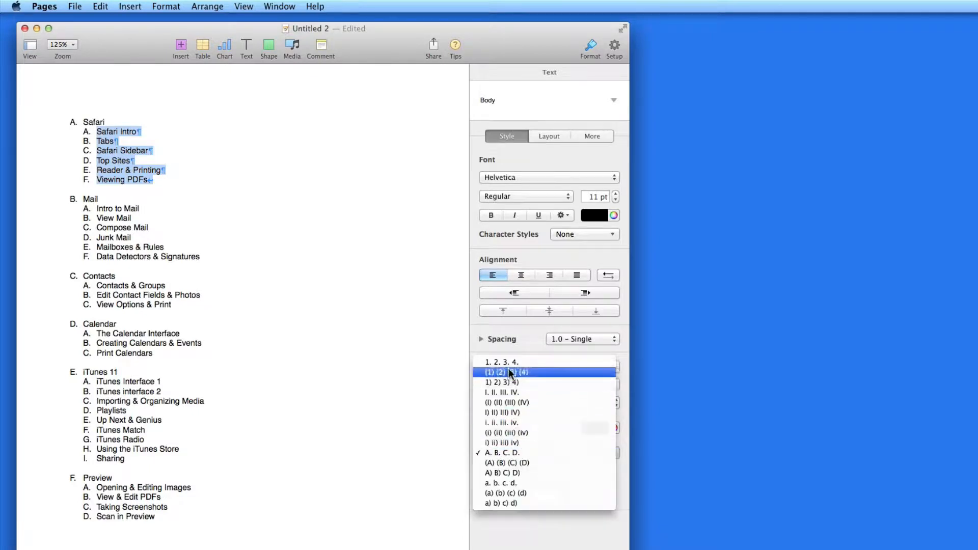
click(501, 362)
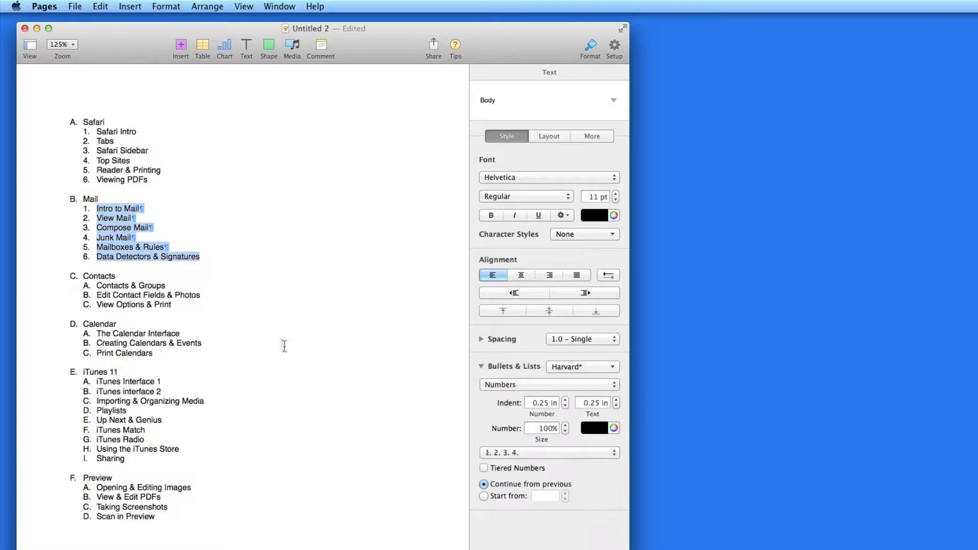
Renumber the next topics and give the Playlists subtopics lowercase a. b. c. d. letters
click(548, 384)
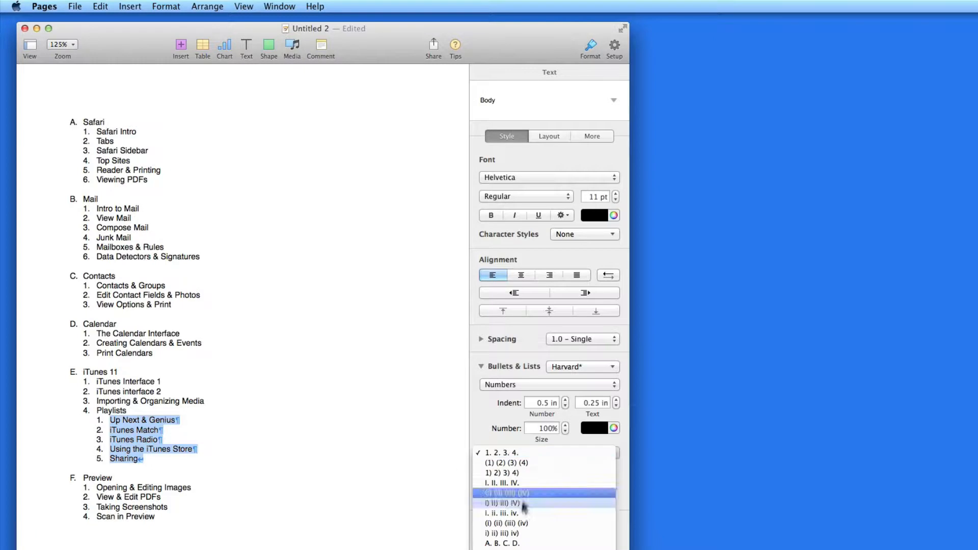
click(501, 543)
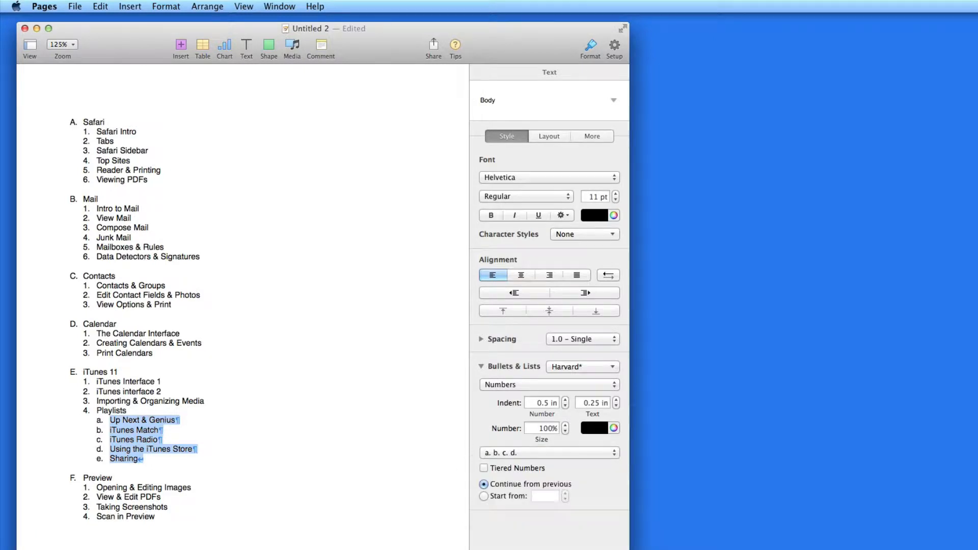
click(201, 462)
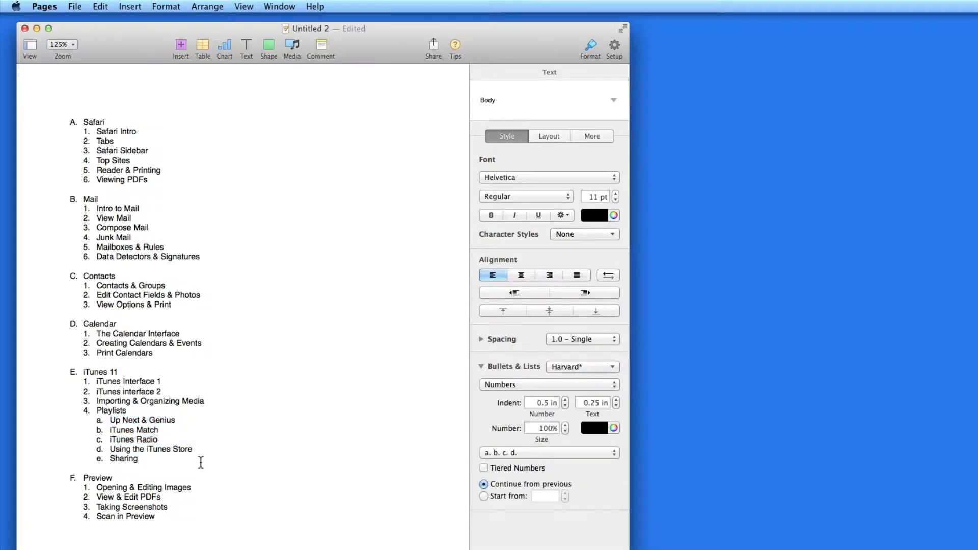
click(617, 365)
text(Letters)
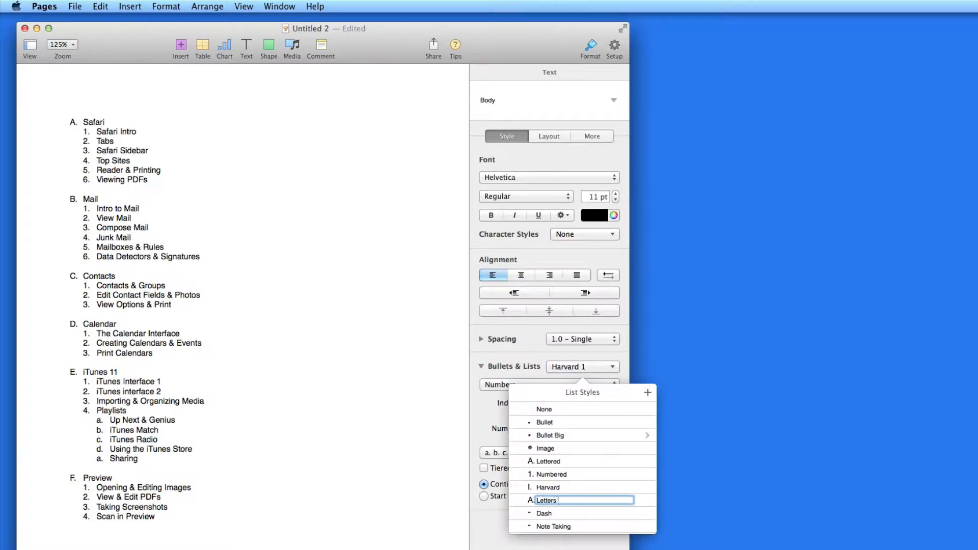
Complete the new list style's name to read 'Letters & Numbers'
text(& Numbers)
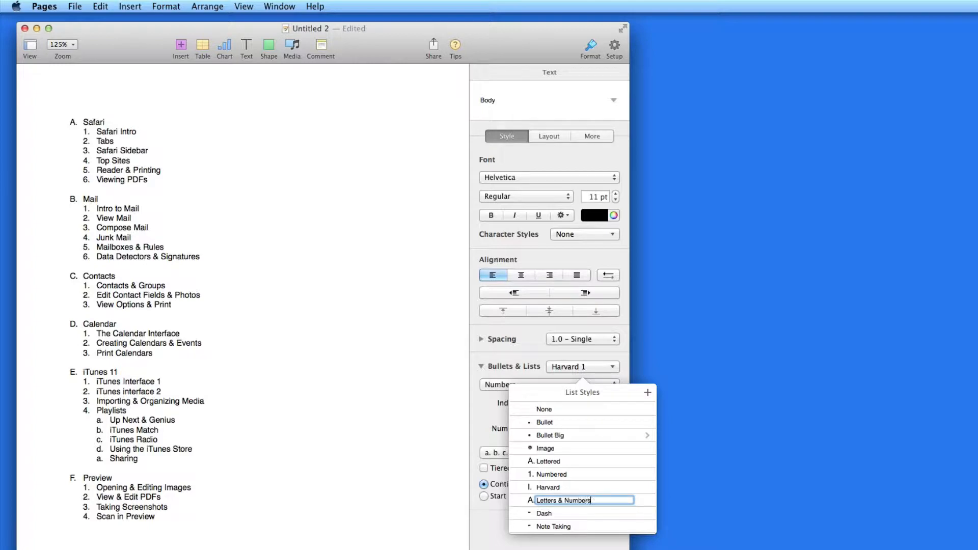